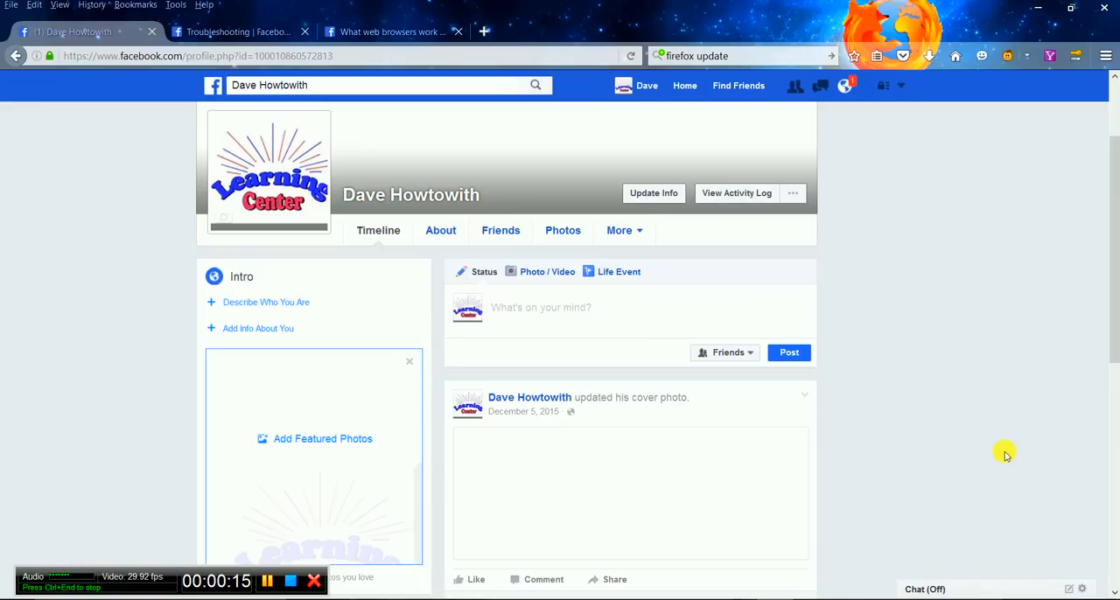
mouse_move(875, 588)
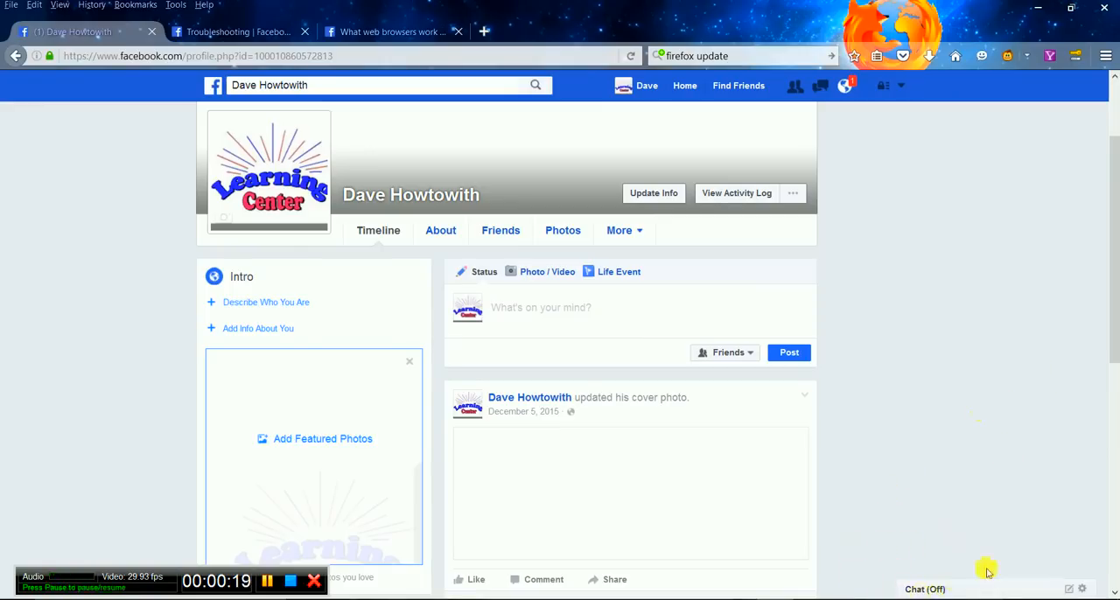
mouse_move(968, 522)
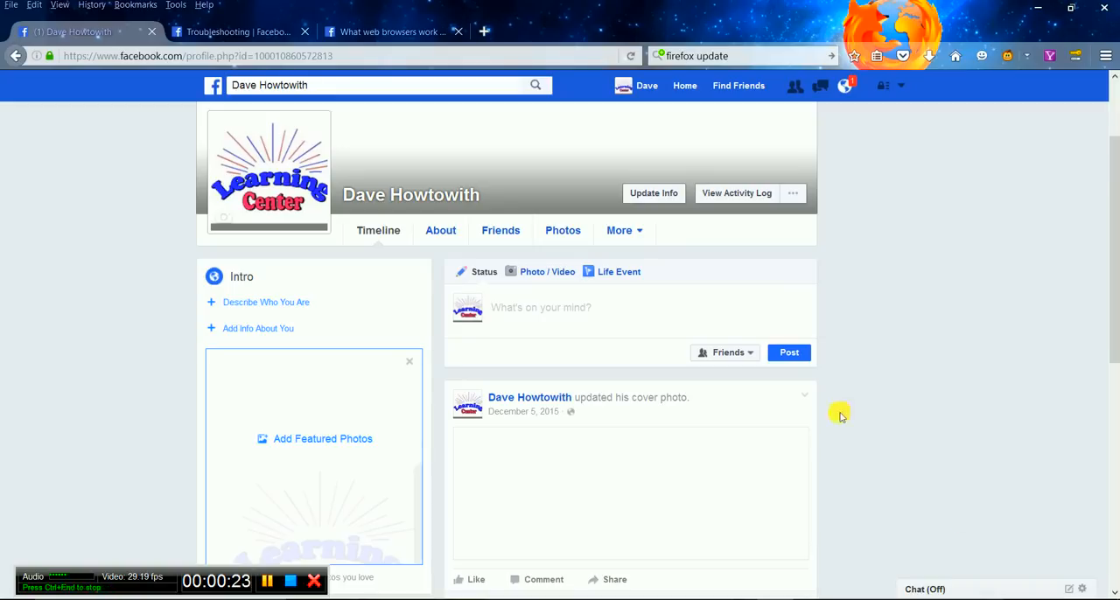
mouse_move(461, 186)
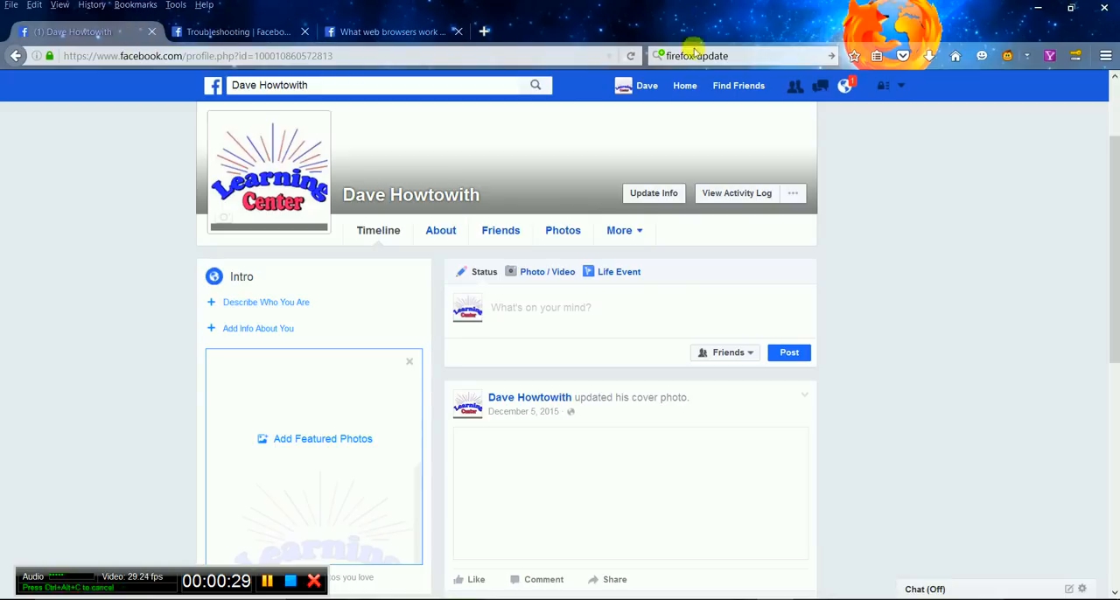
mouse_move(726, 145)
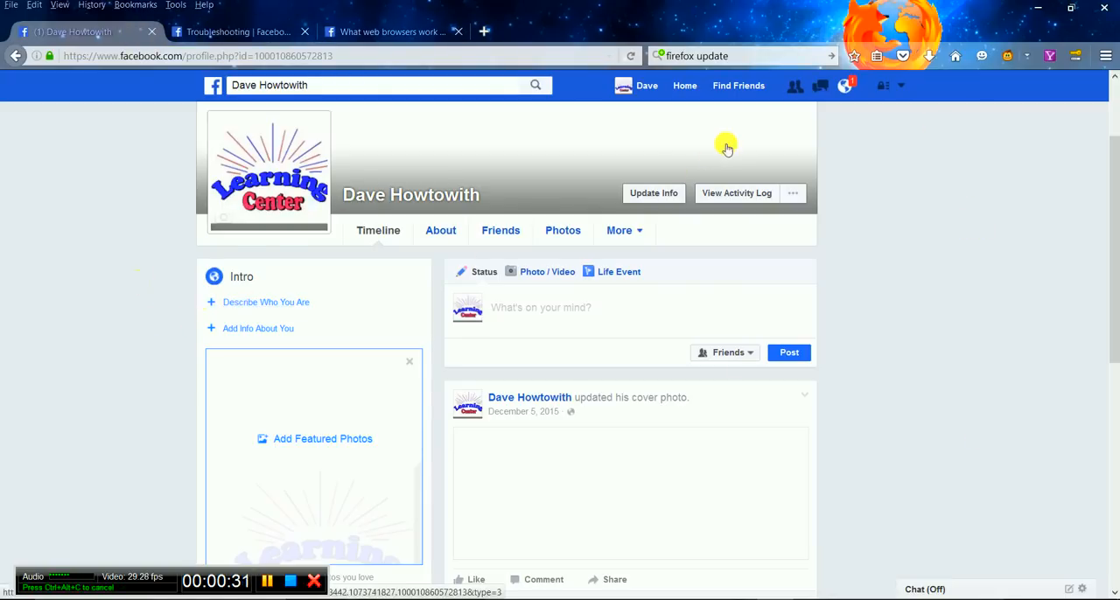
mouse_move(900, 192)
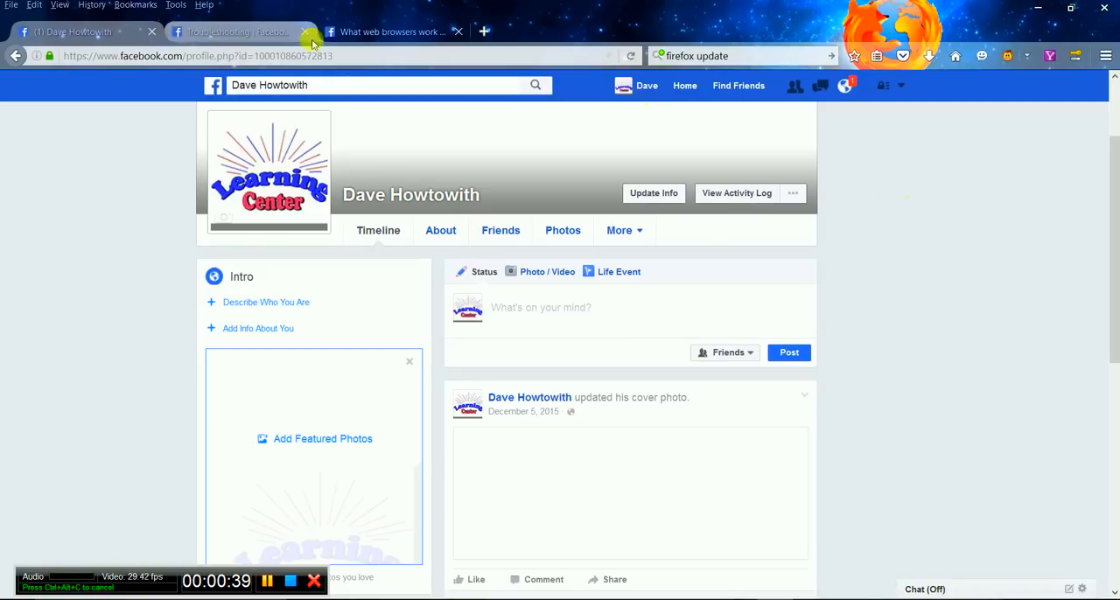
Step: Switch to the 'Troubleshooting | Facebook' tab showing the chat friends list help article
left_click(236, 31)
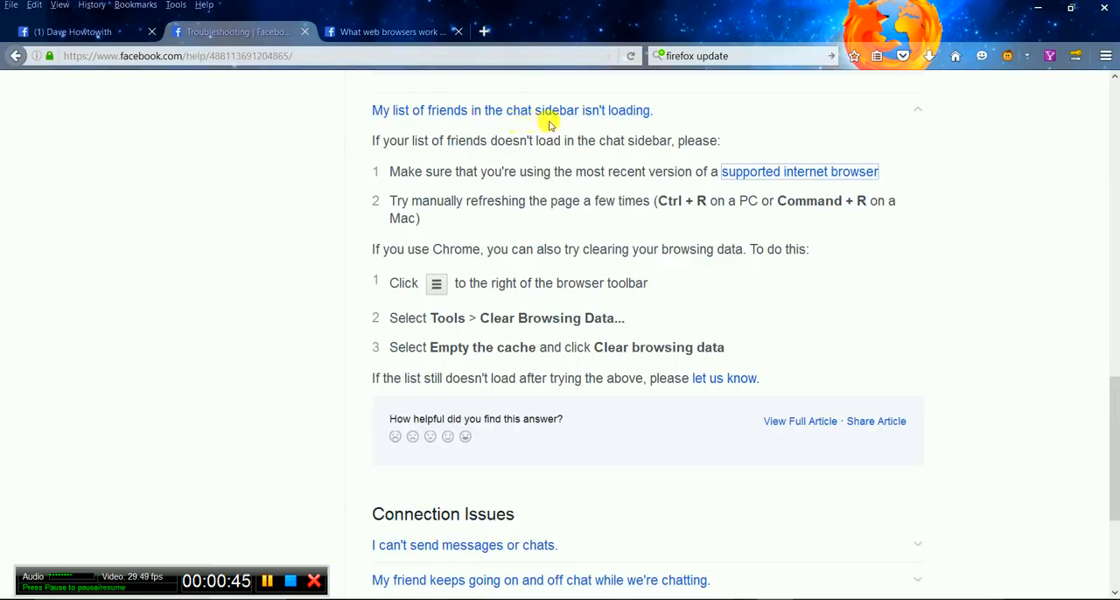
mouse_move(1028, 561)
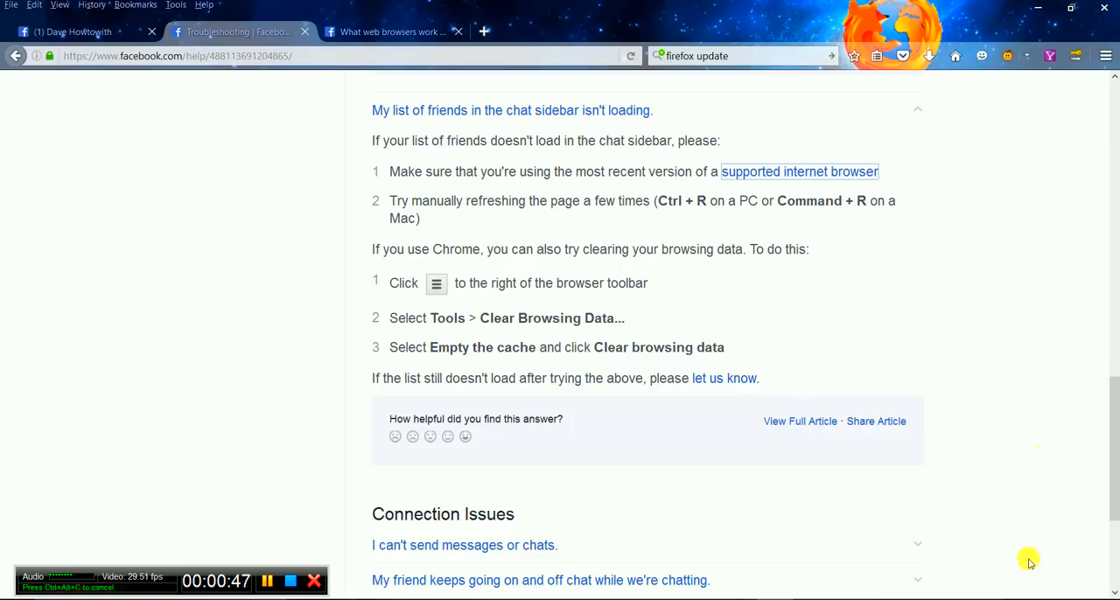
mouse_move(981, 512)
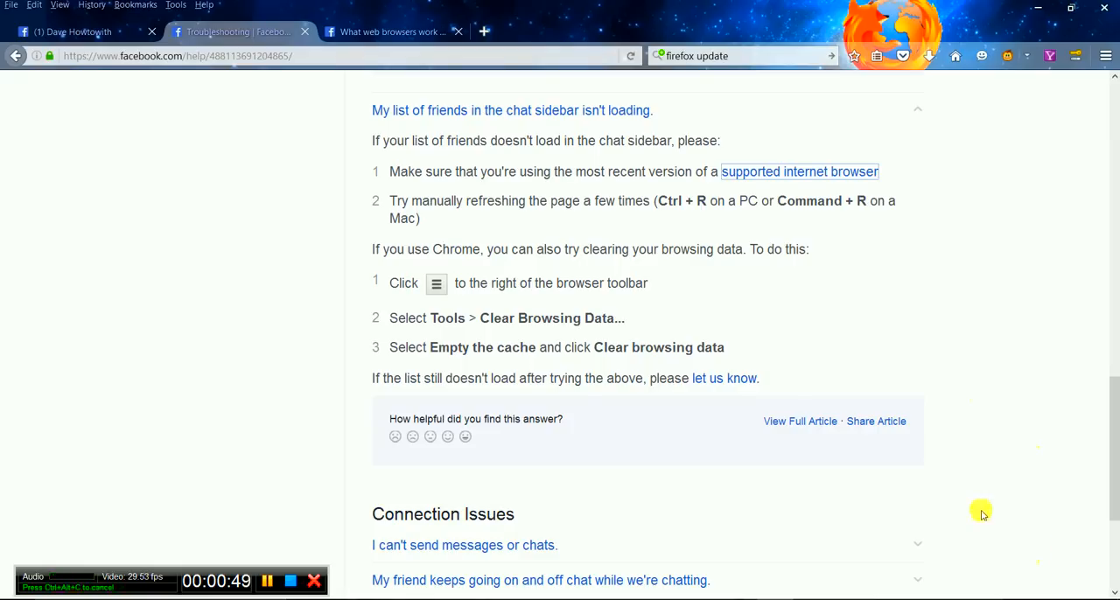
mouse_move(428, 136)
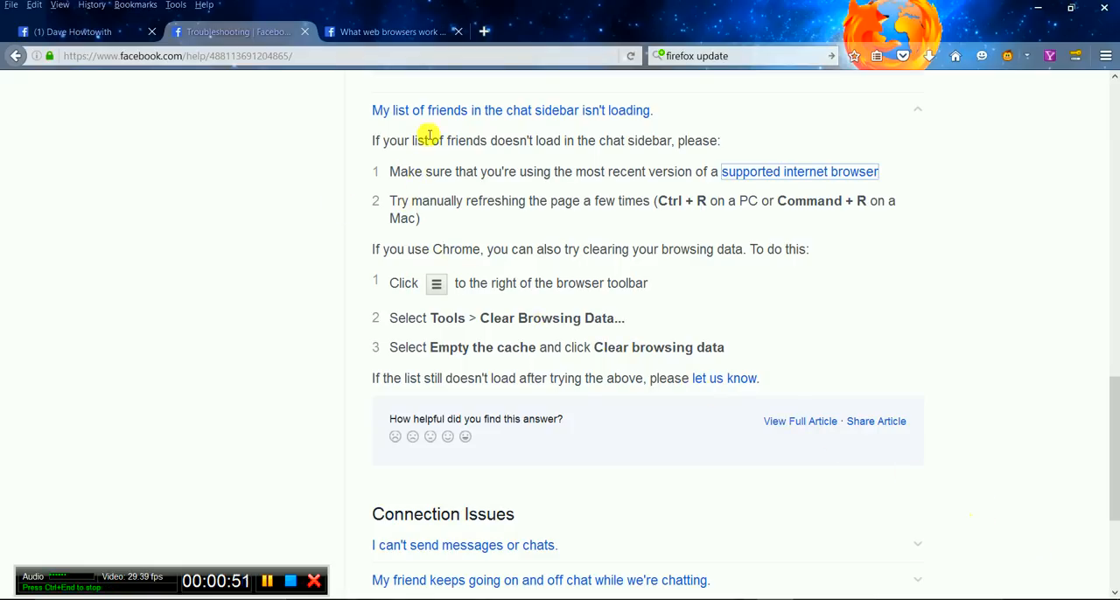
mouse_move(489, 188)
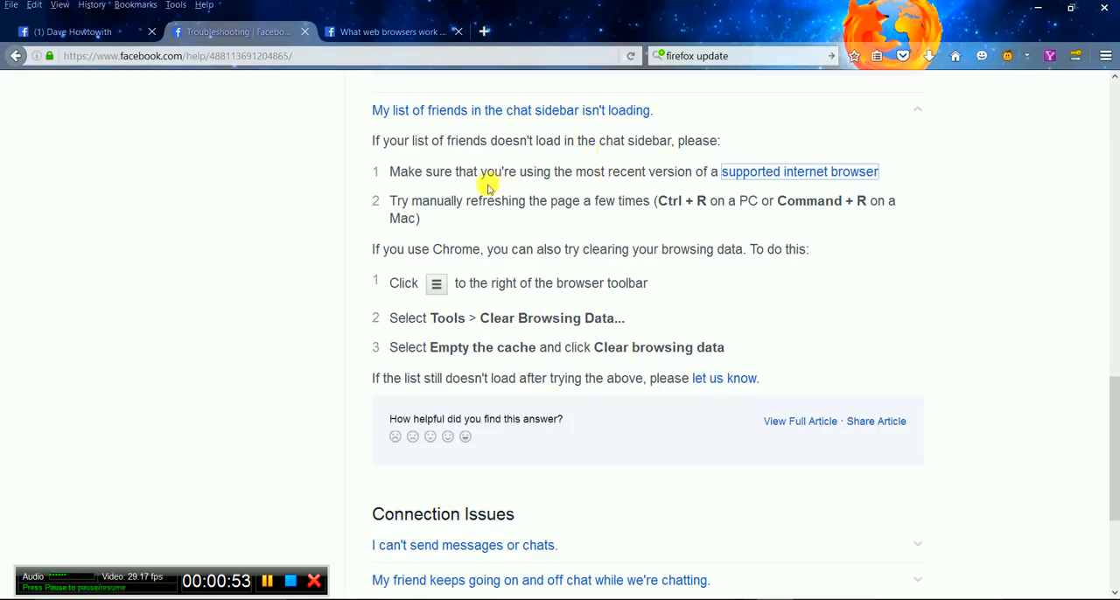
mouse_move(637, 192)
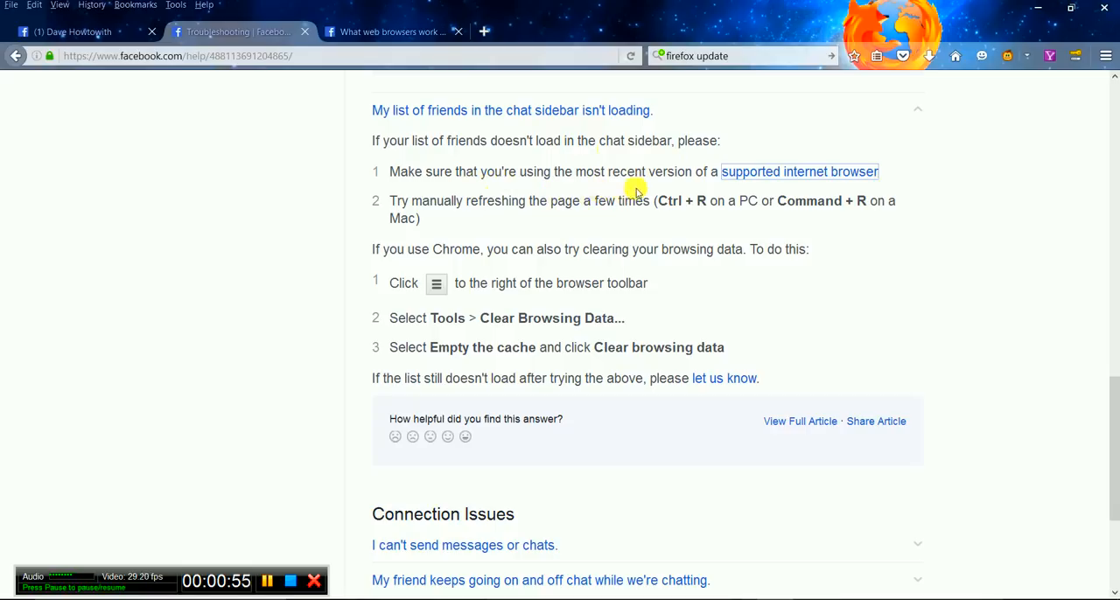
mouse_move(695, 186)
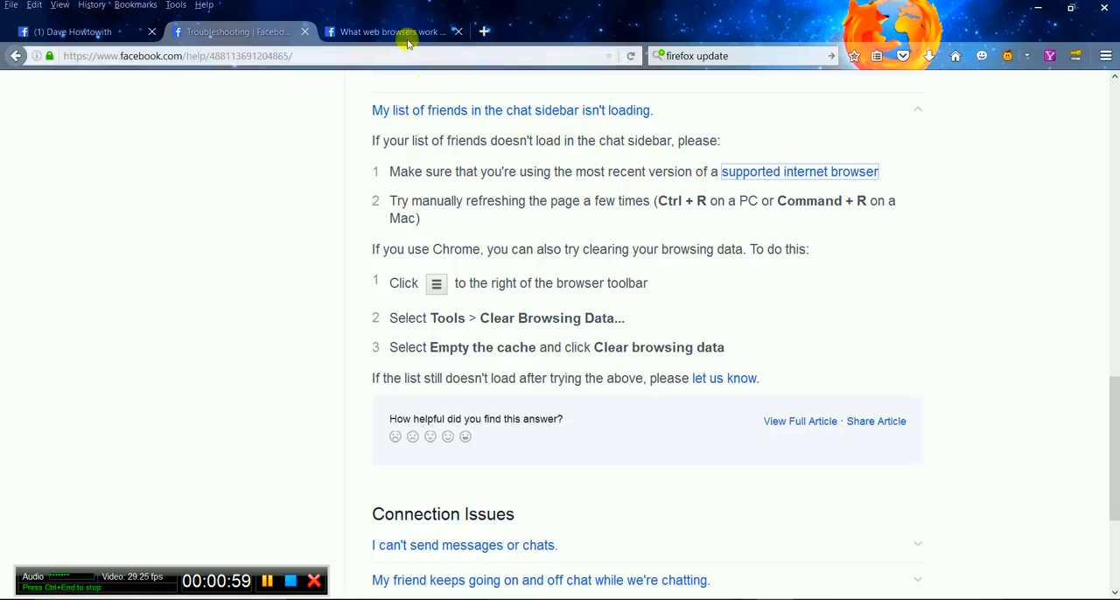
left_click(389, 31)
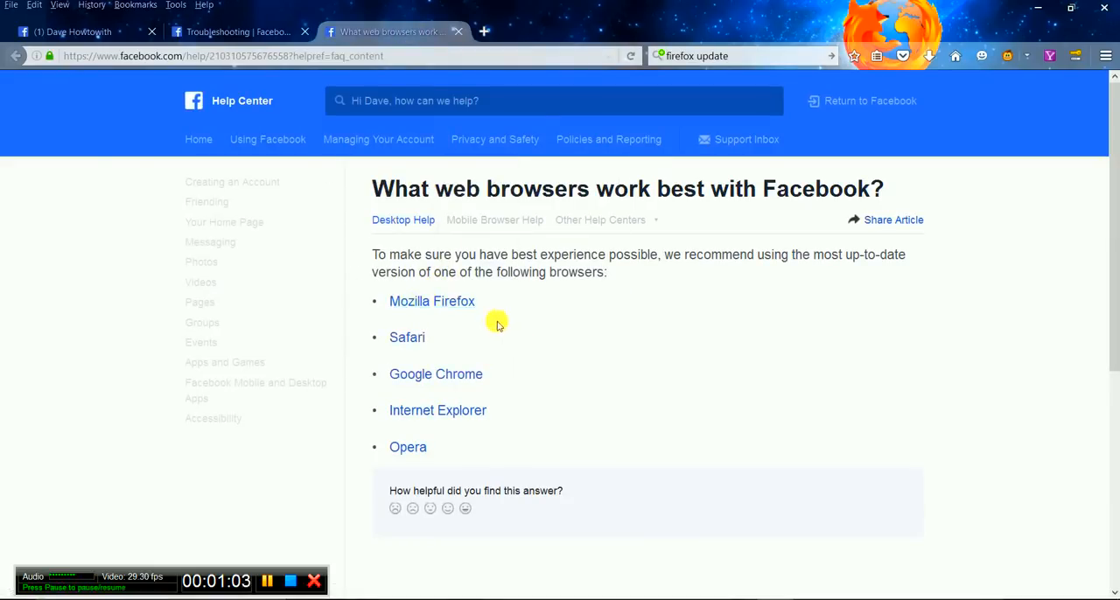
mouse_move(449, 348)
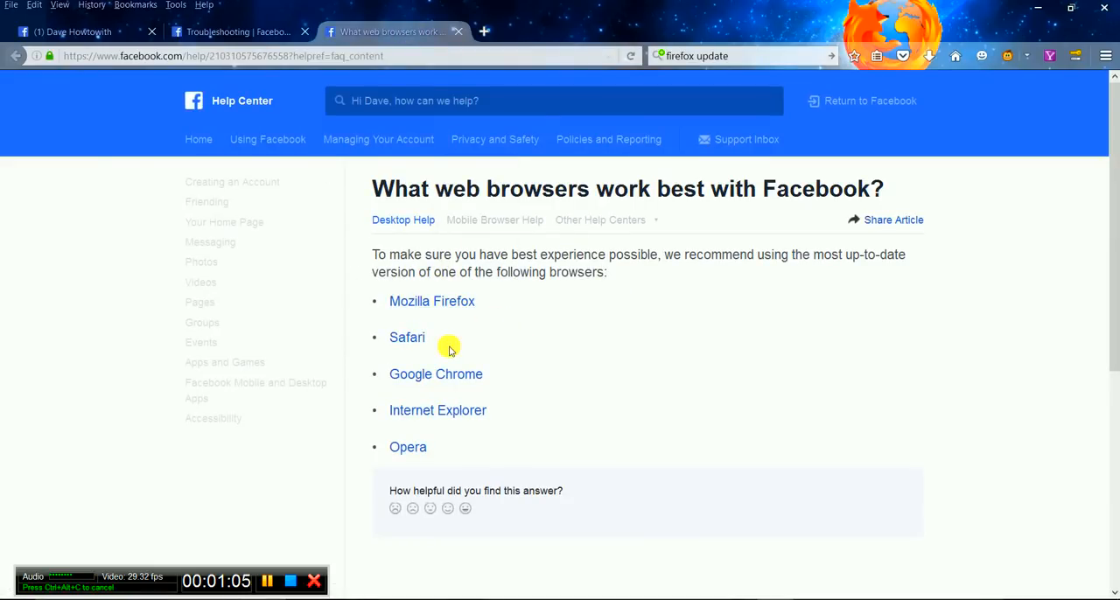
mouse_move(438, 410)
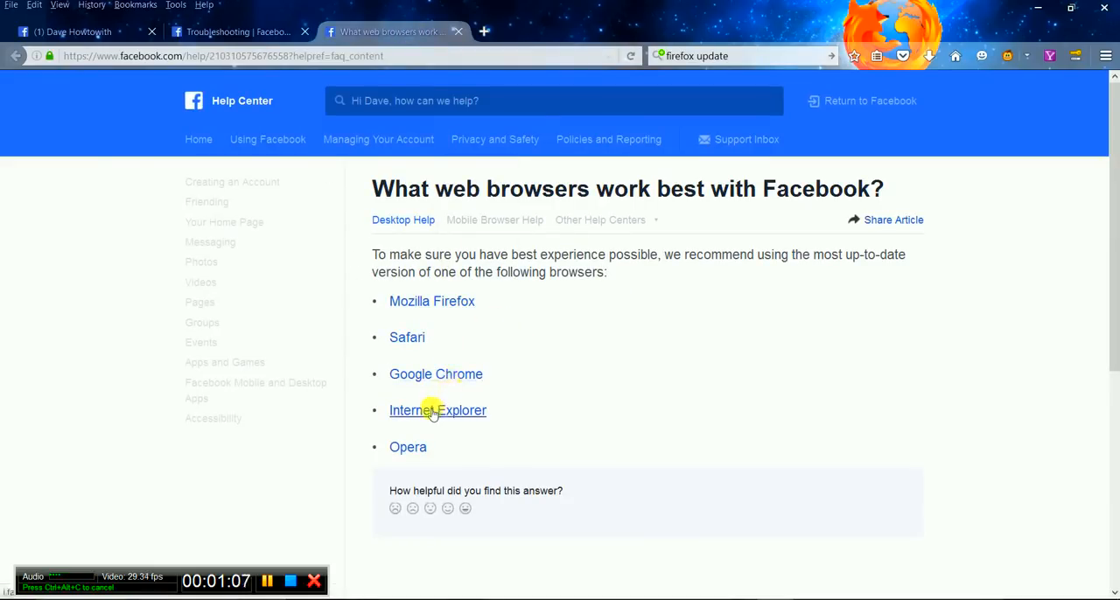
mouse_move(407, 463)
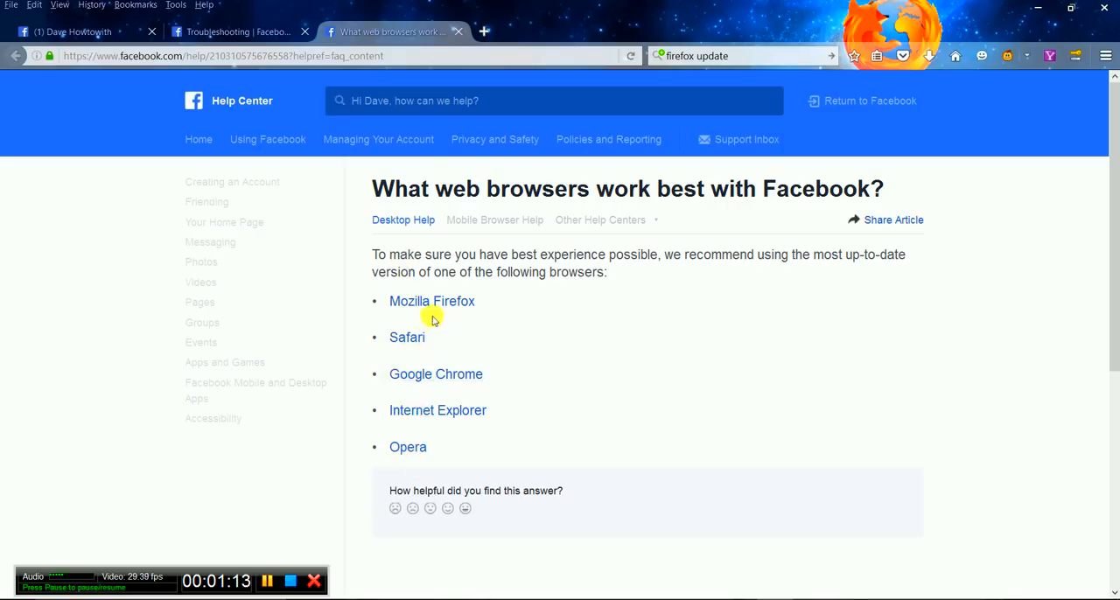
left_click(237, 31)
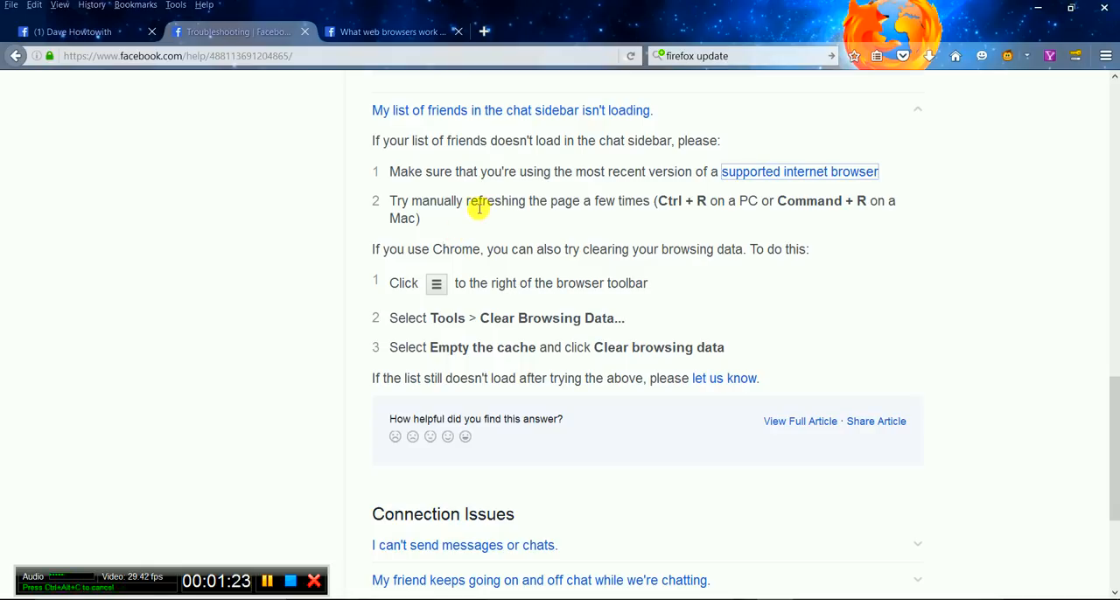
Step: Reload the Facebook chat troubleshooting help page from the right-click menu
right_click(288, 230)
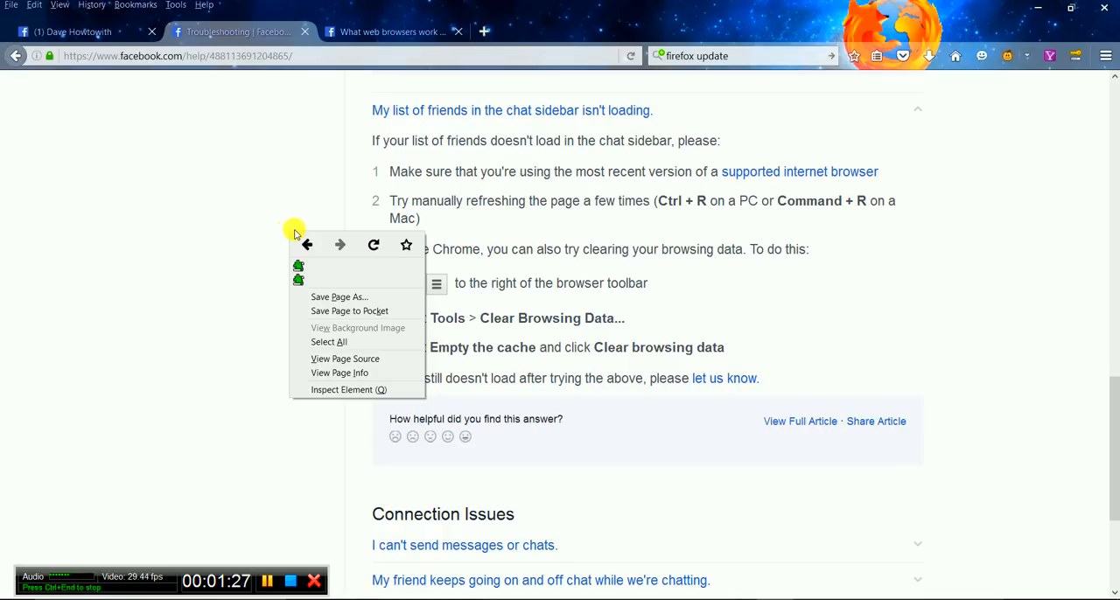
mouse_move(299, 194)
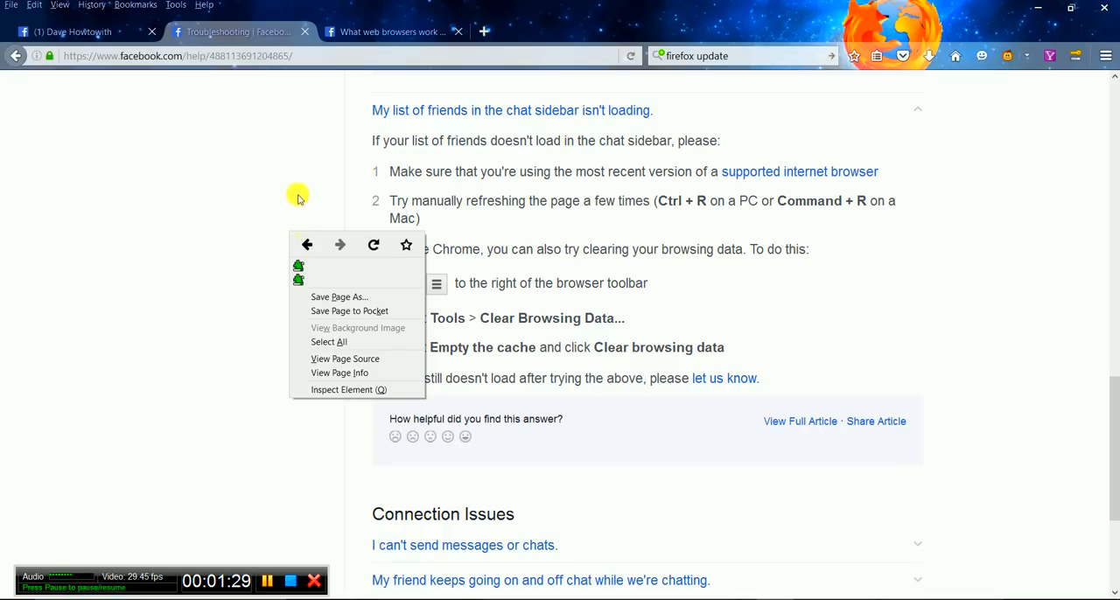
mouse_move(374, 244)
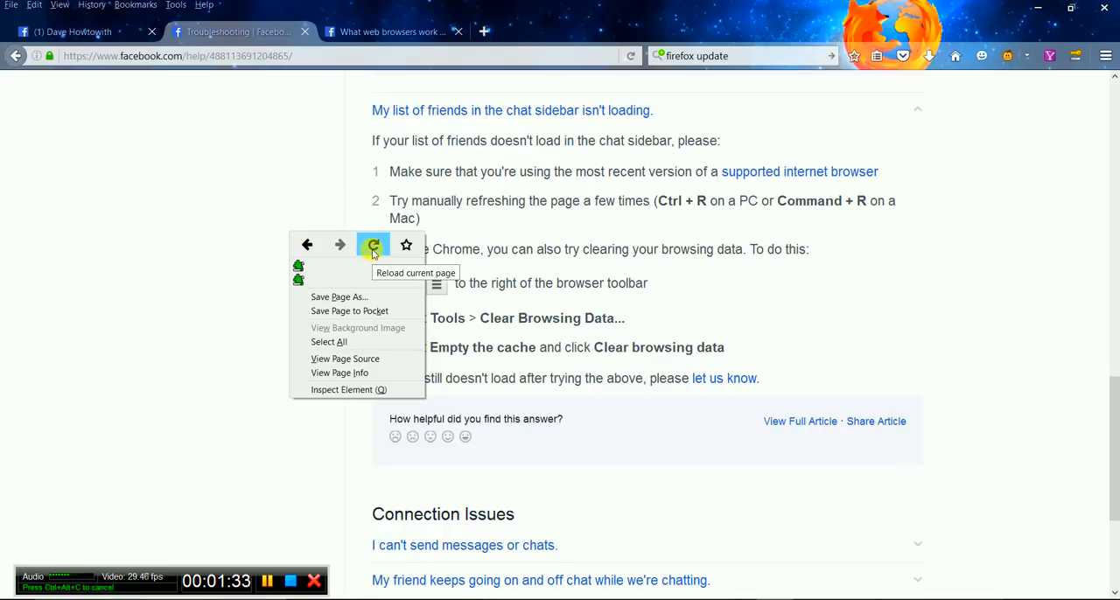
left_click(302, 202)
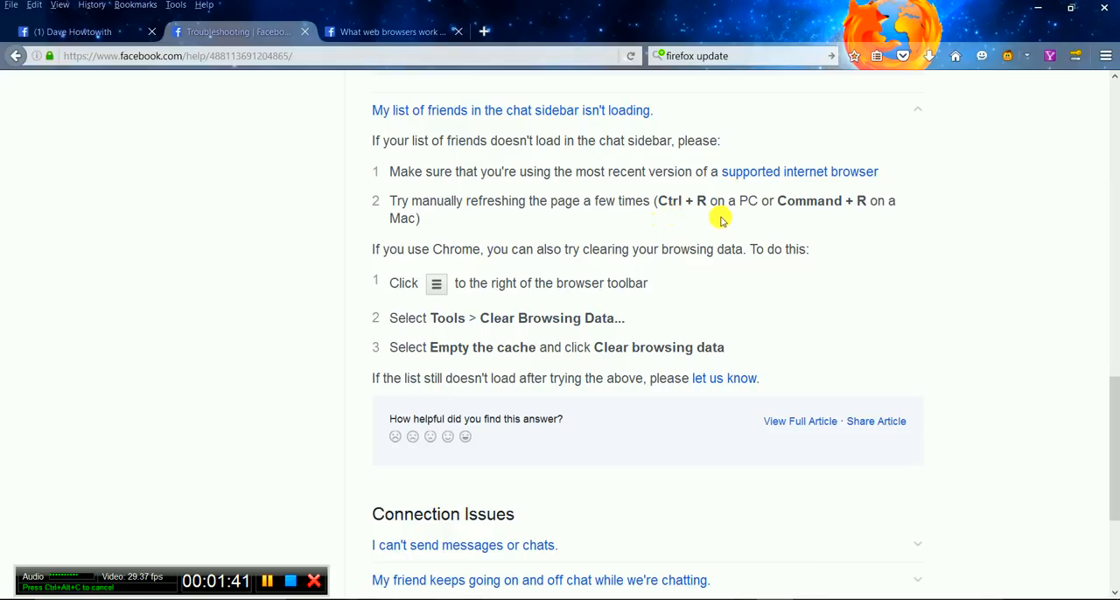
mouse_move(675, 209)
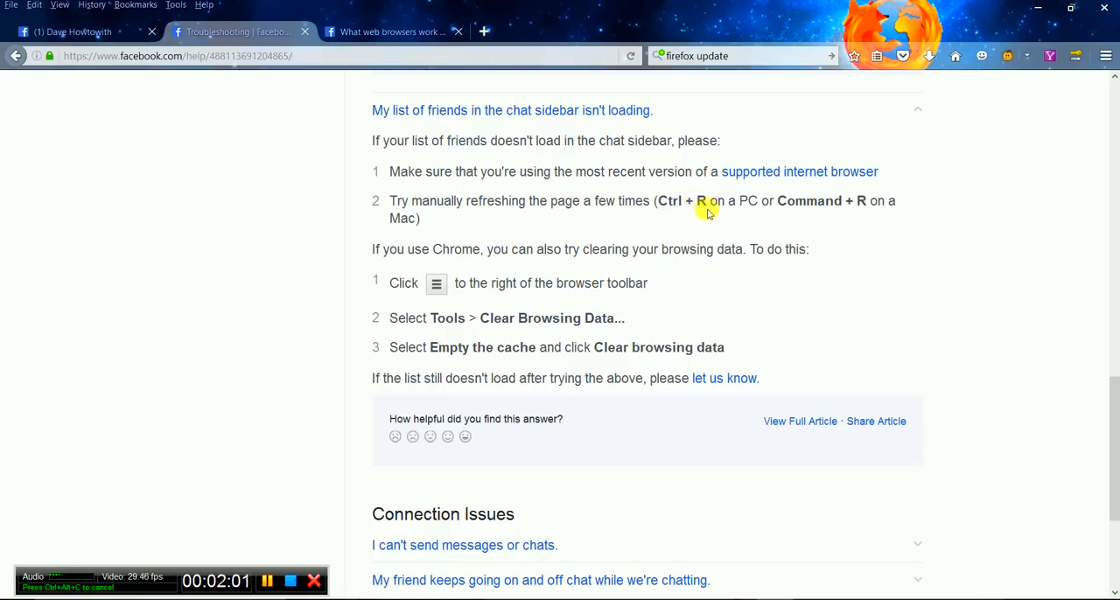
mouse_move(820, 216)
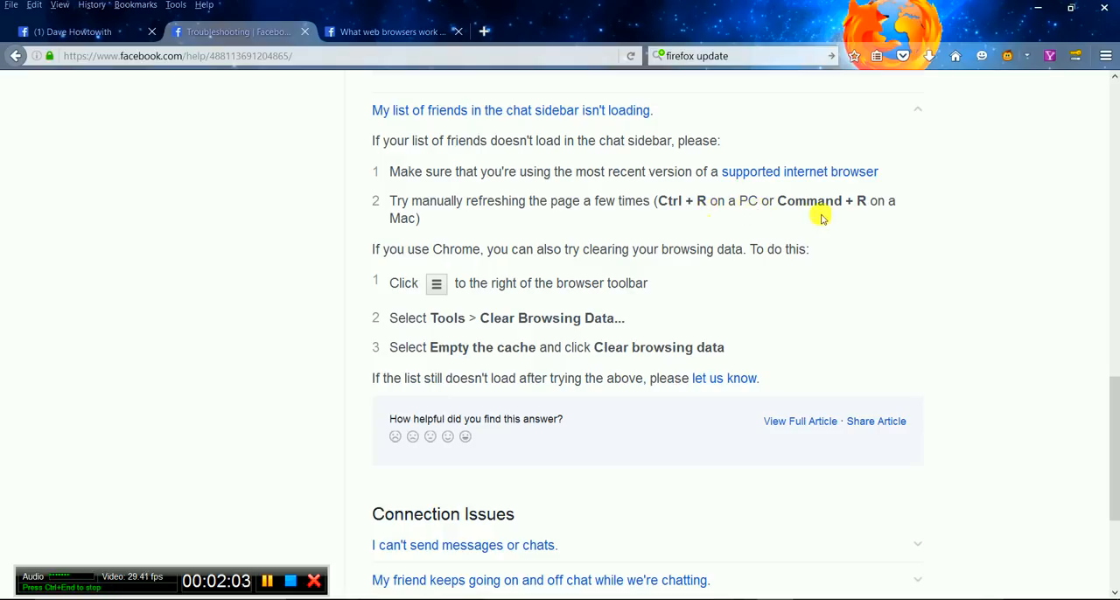
mouse_move(843, 216)
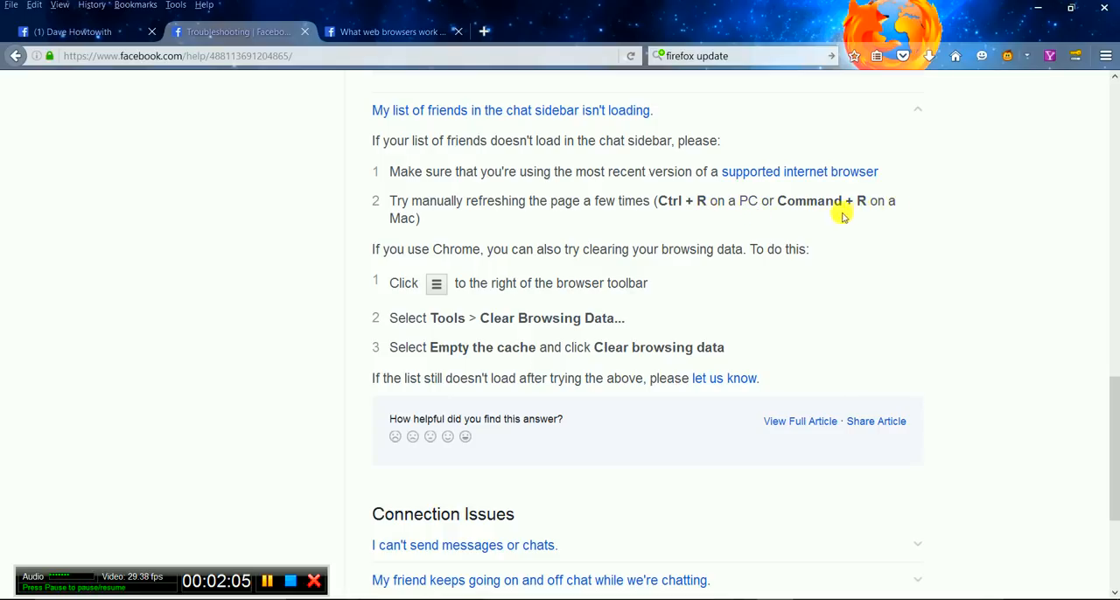
mouse_move(735, 233)
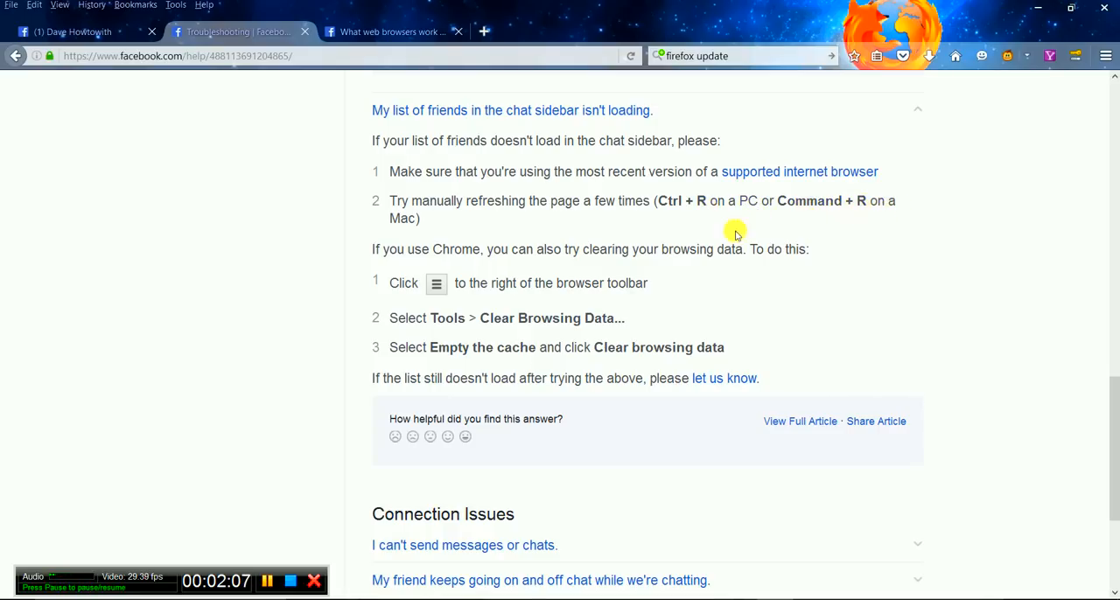
mouse_move(600, 234)
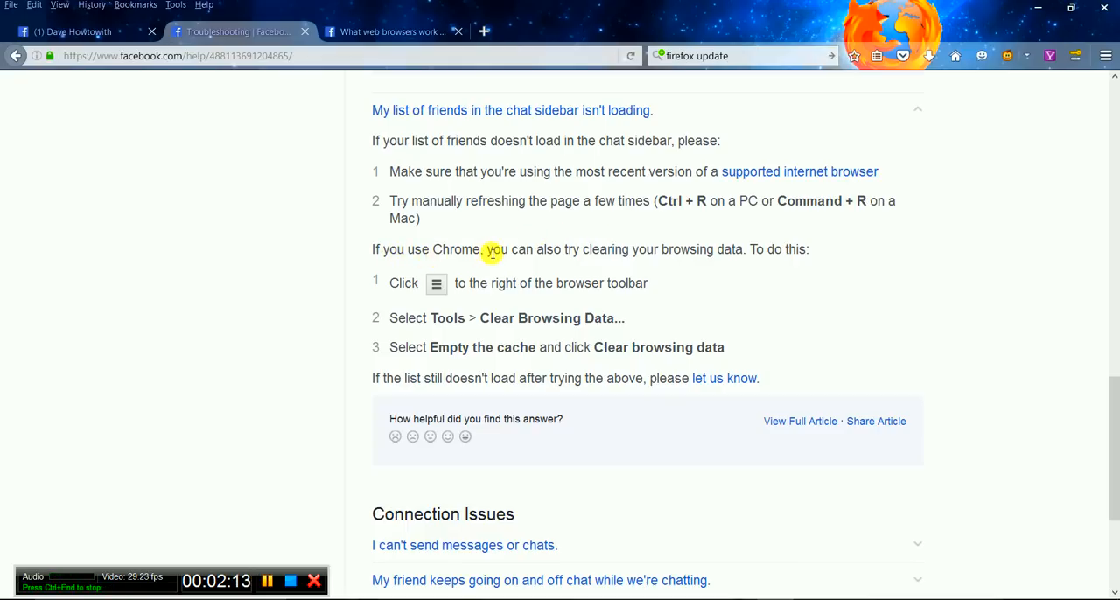
mouse_move(723, 248)
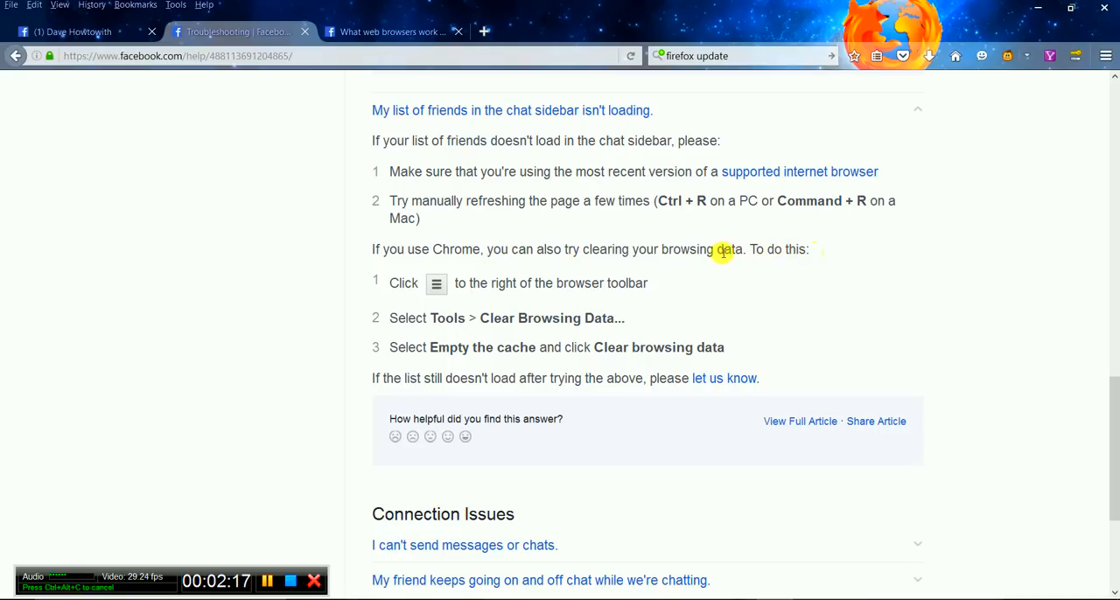
mouse_move(446, 283)
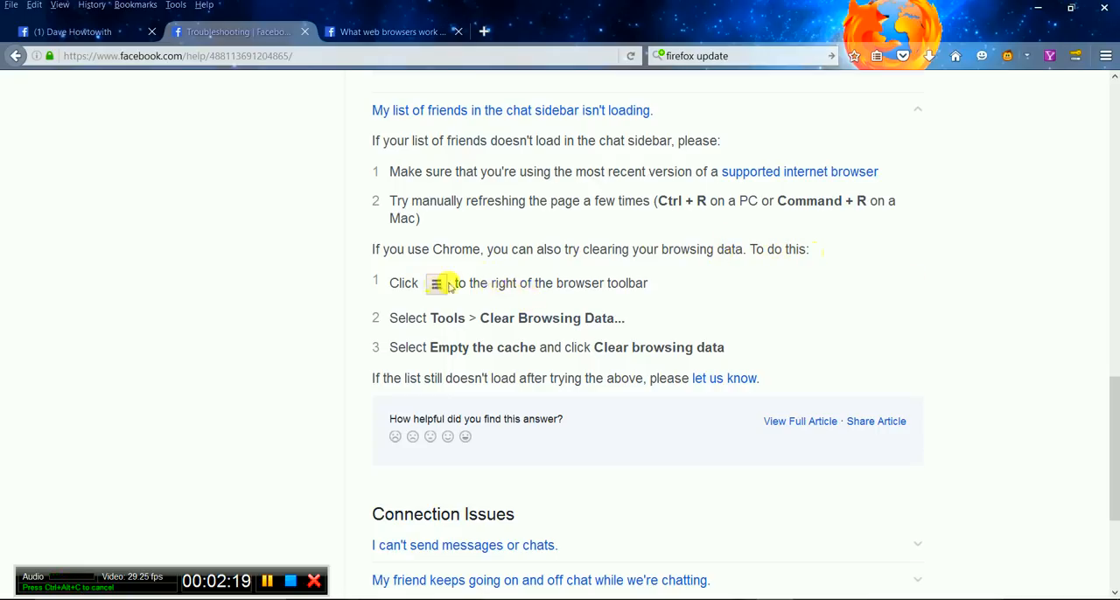
mouse_move(1105, 55)
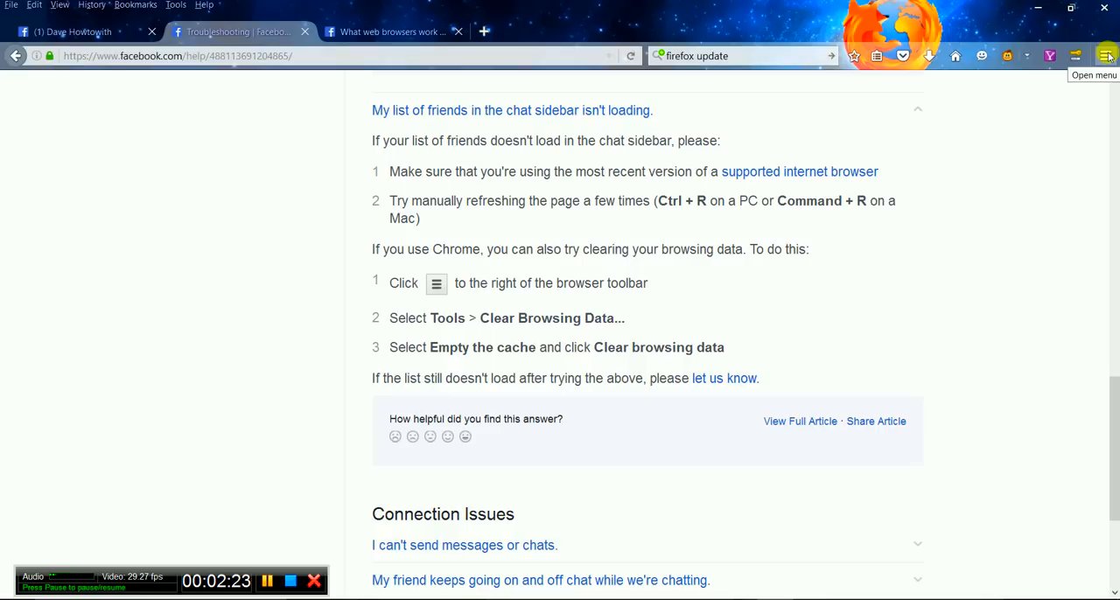
Step: Show Firefox's History panel through the hamburger menu
left_click(1107, 55)
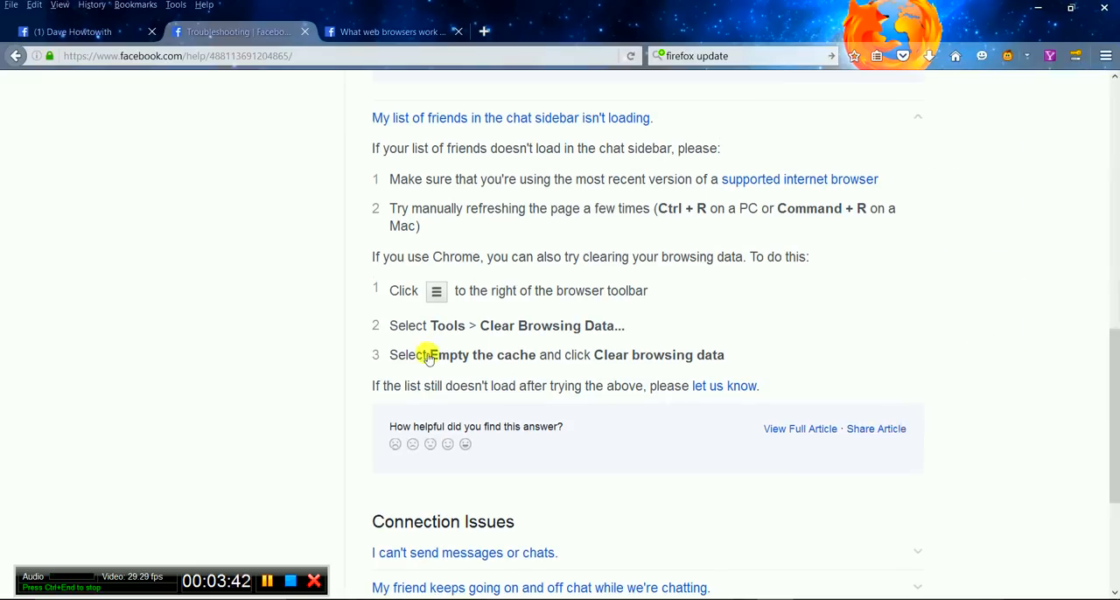
mouse_move(1085, 94)
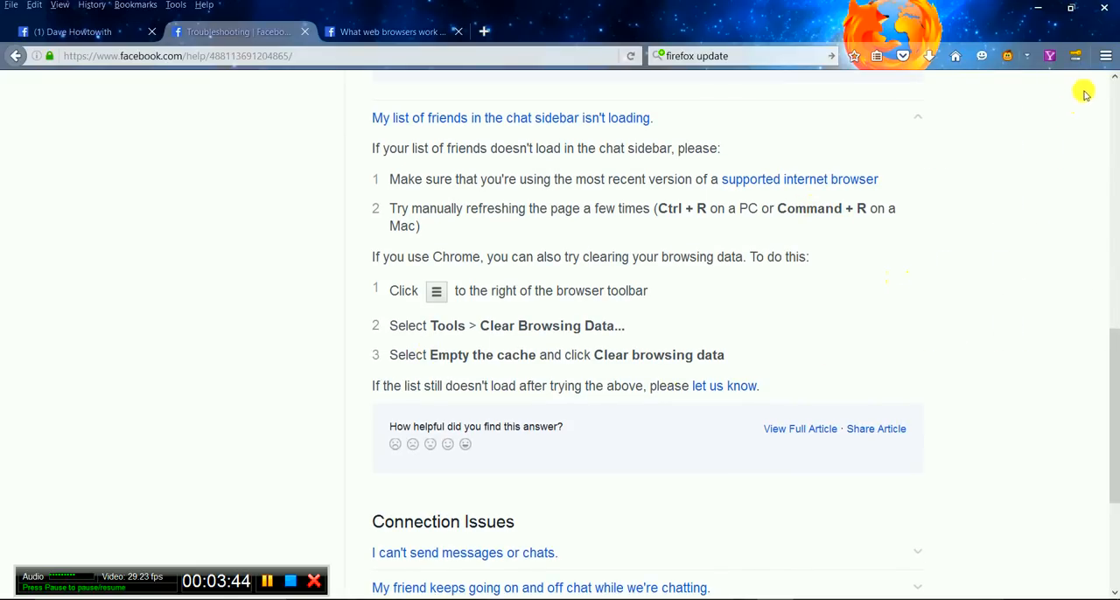
mouse_move(1105, 56)
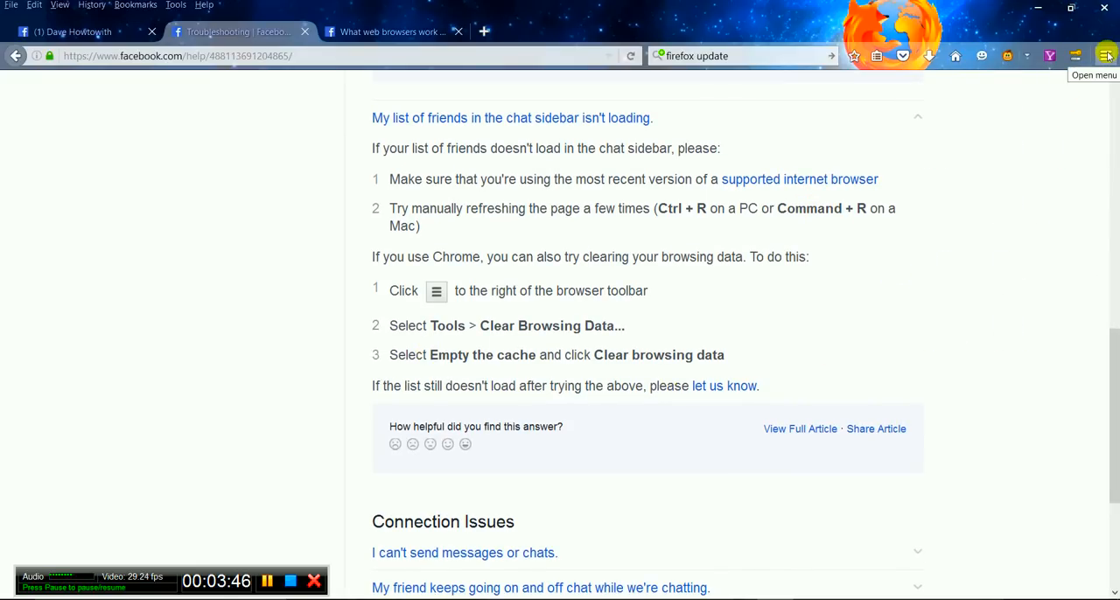
left_click(1106, 55)
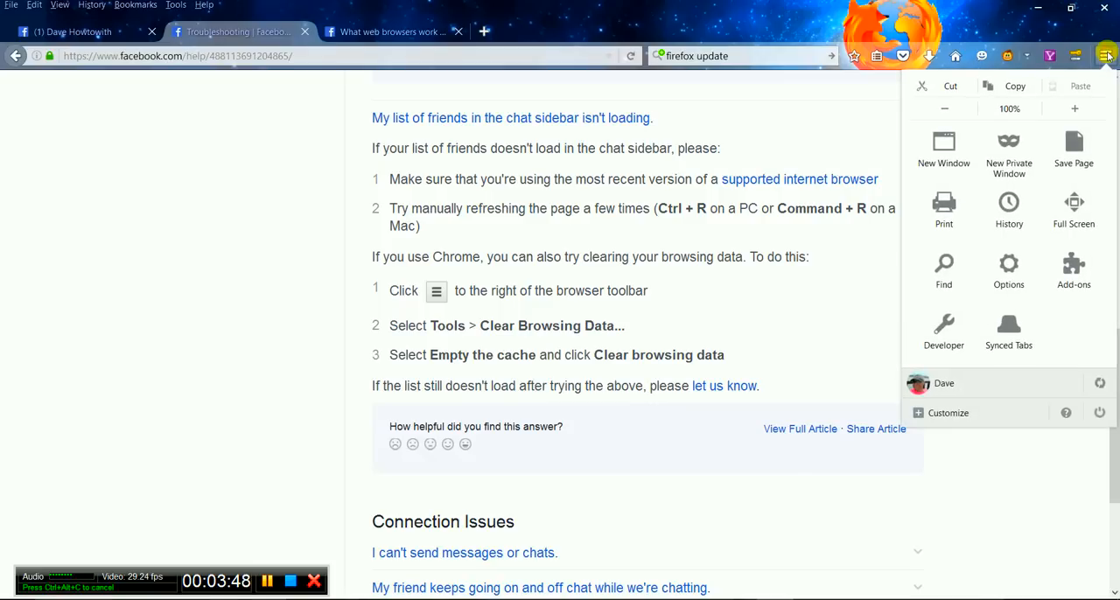
mouse_move(855, 313)
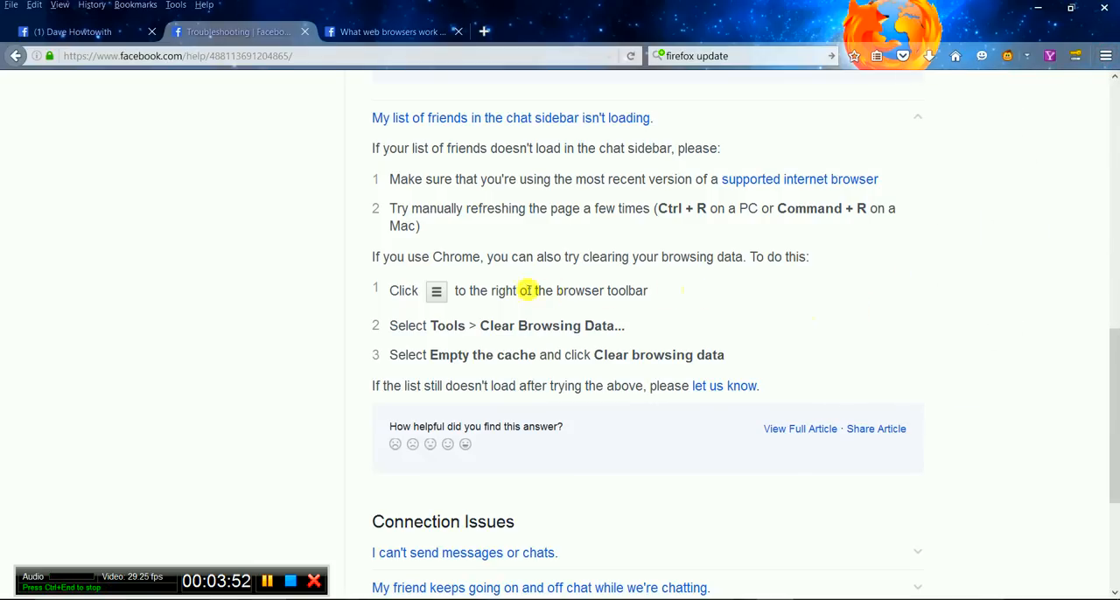
mouse_move(510, 302)
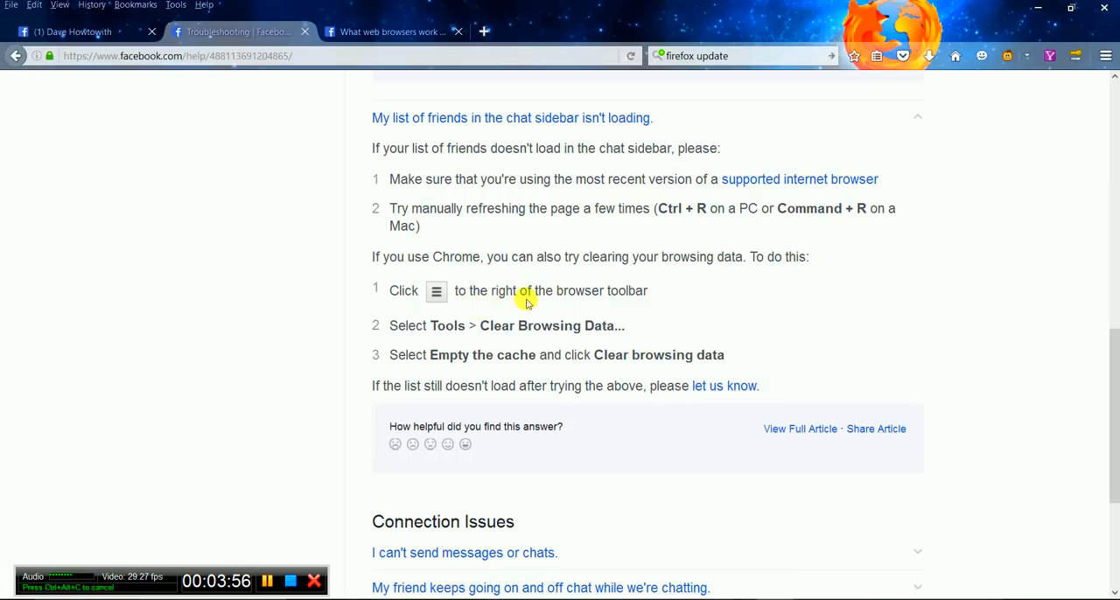
mouse_move(1067, 117)
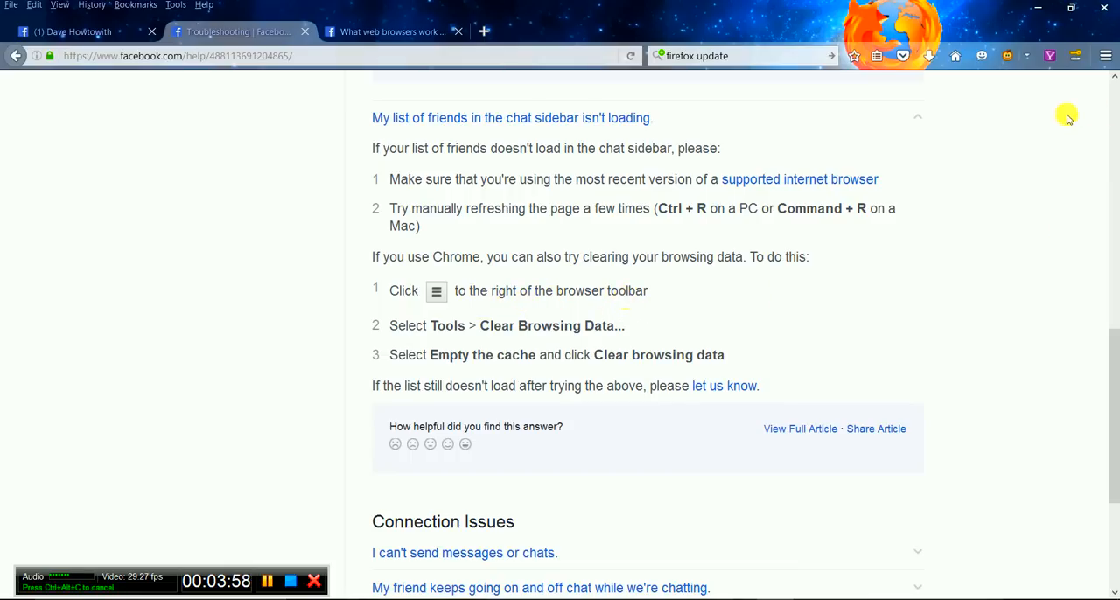
mouse_move(1085, 79)
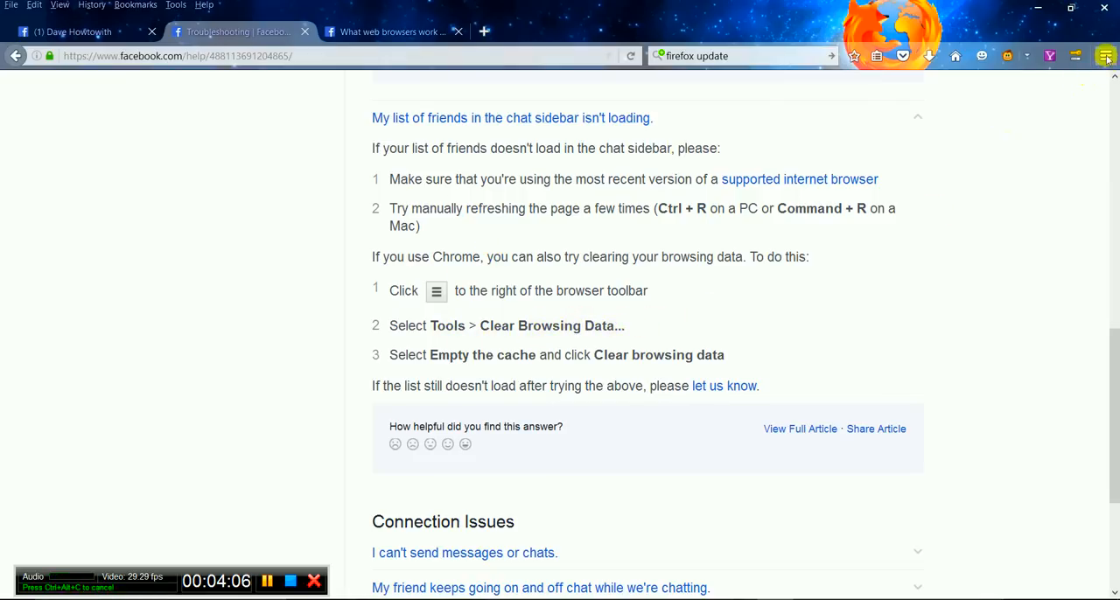
mouse_move(1106, 56)
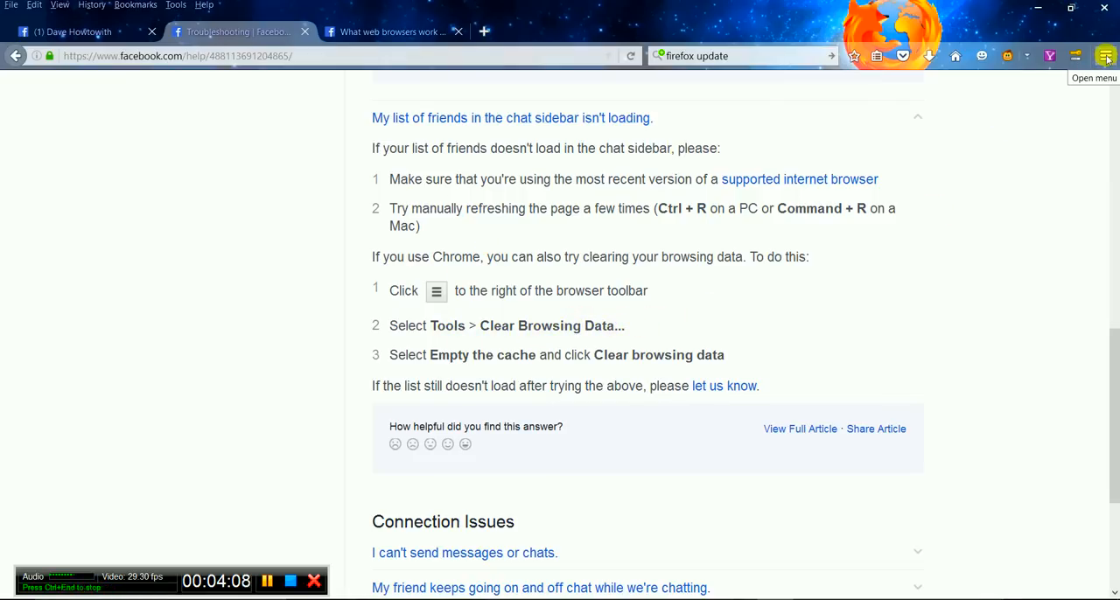
left_click(1106, 55)
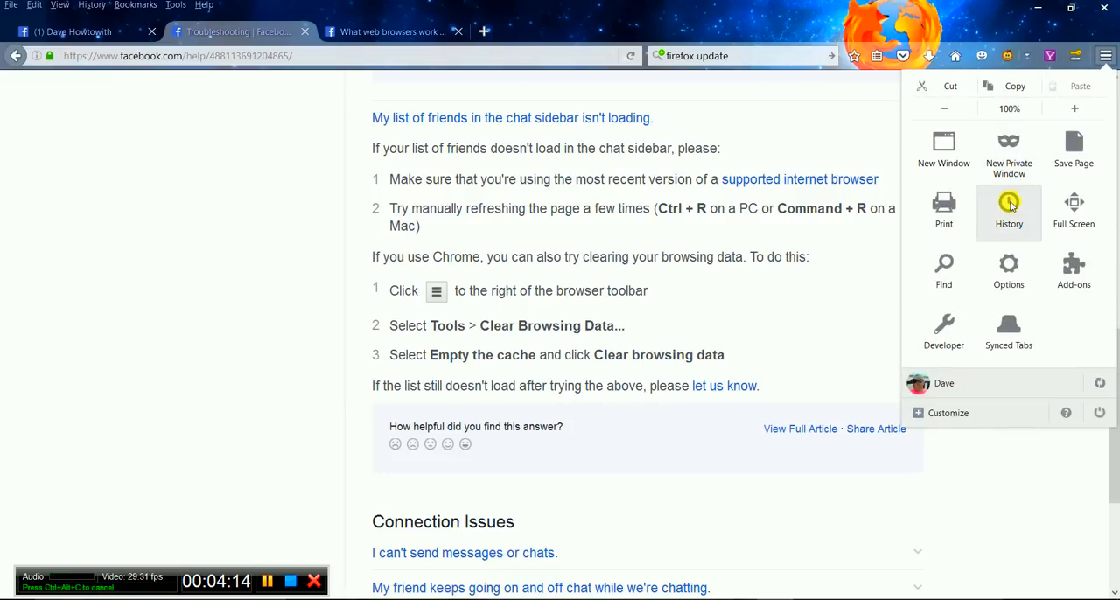
left_click(1008, 210)
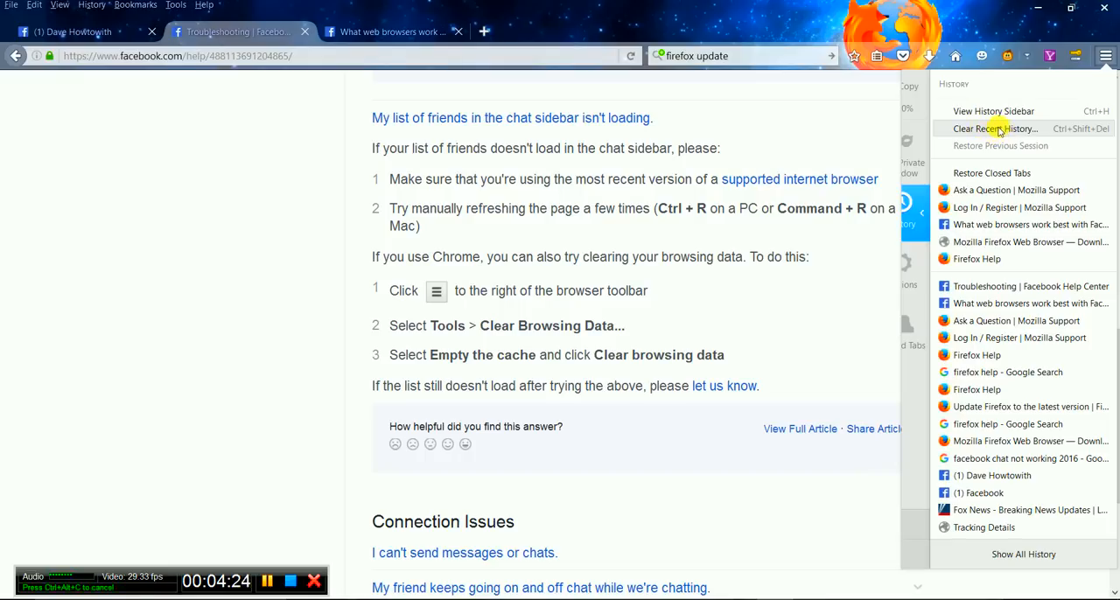
Step: Clear history, form data, cookies and cache for Everything, leaving Active Logins unchecked
left_click(995, 128)
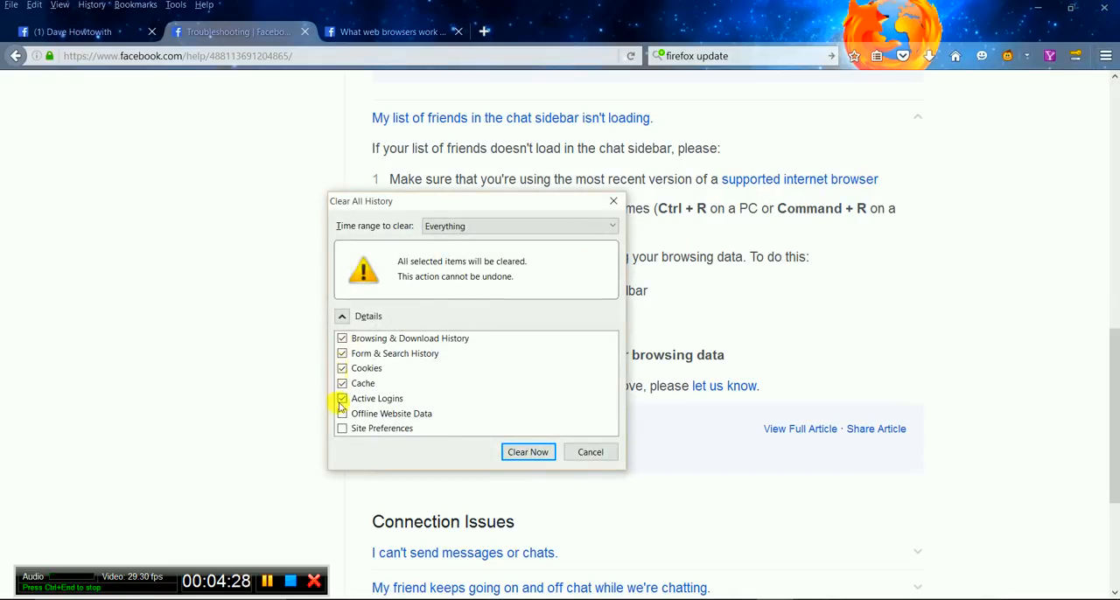
left_click(341, 398)
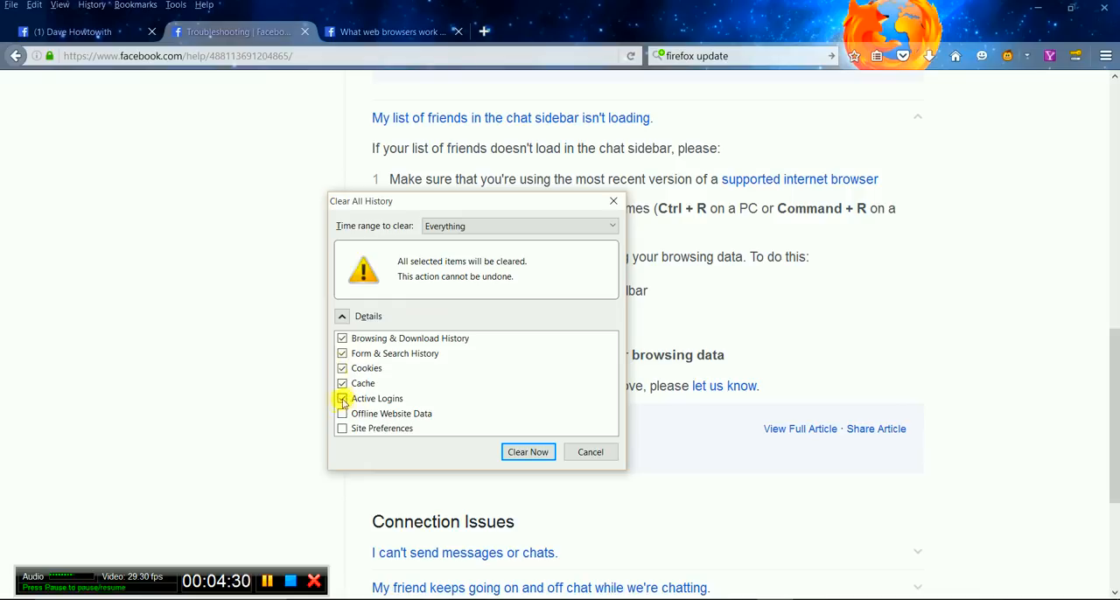
left_click(342, 398)
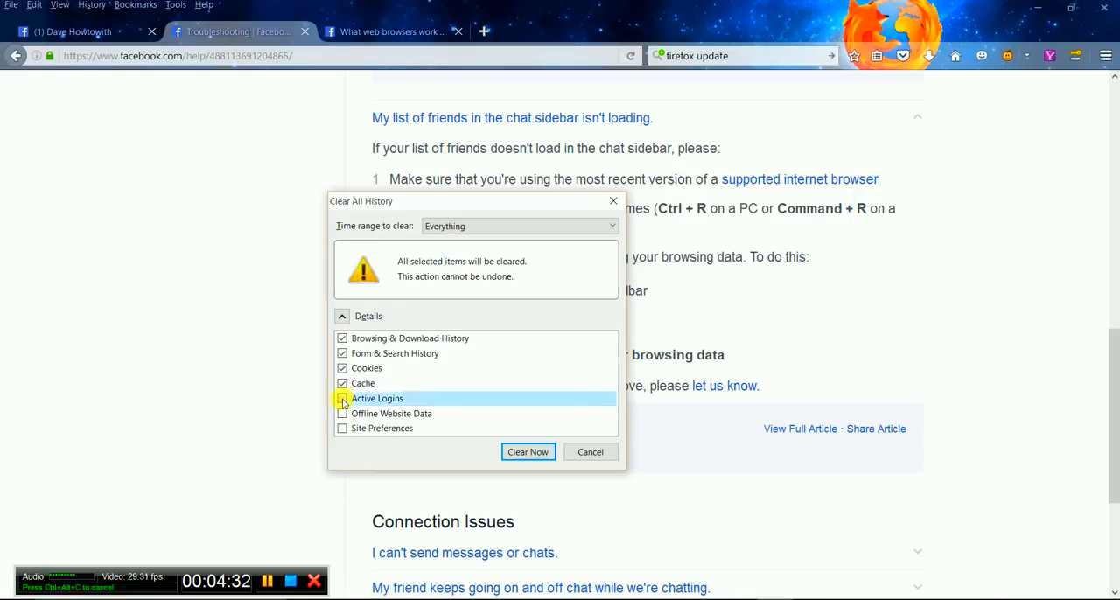
left_click(342, 398)
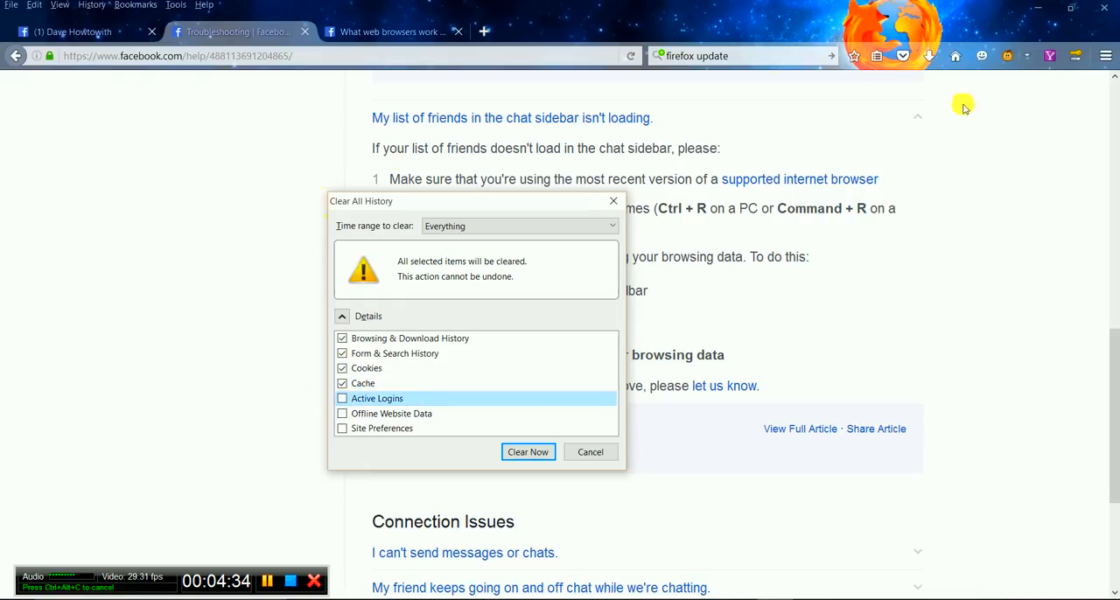
mouse_move(223, 208)
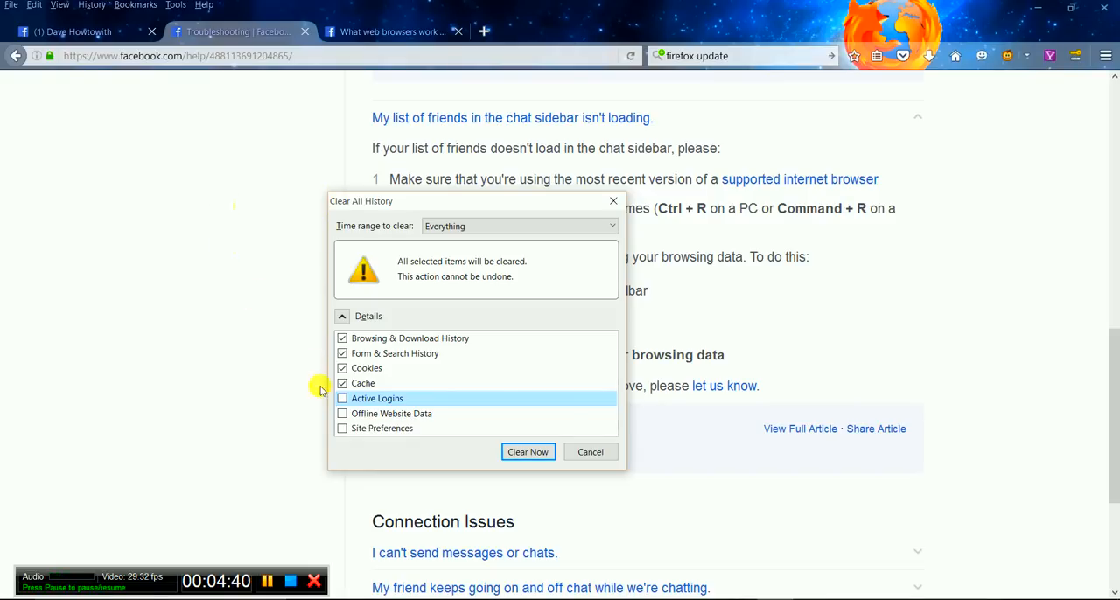
mouse_move(394, 344)
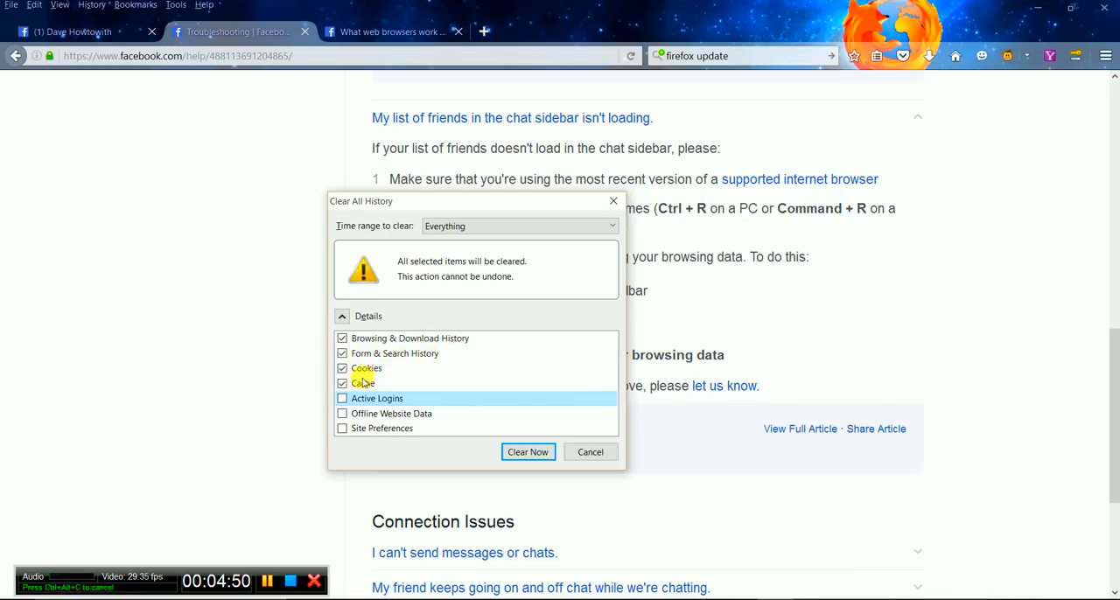
mouse_move(363, 383)
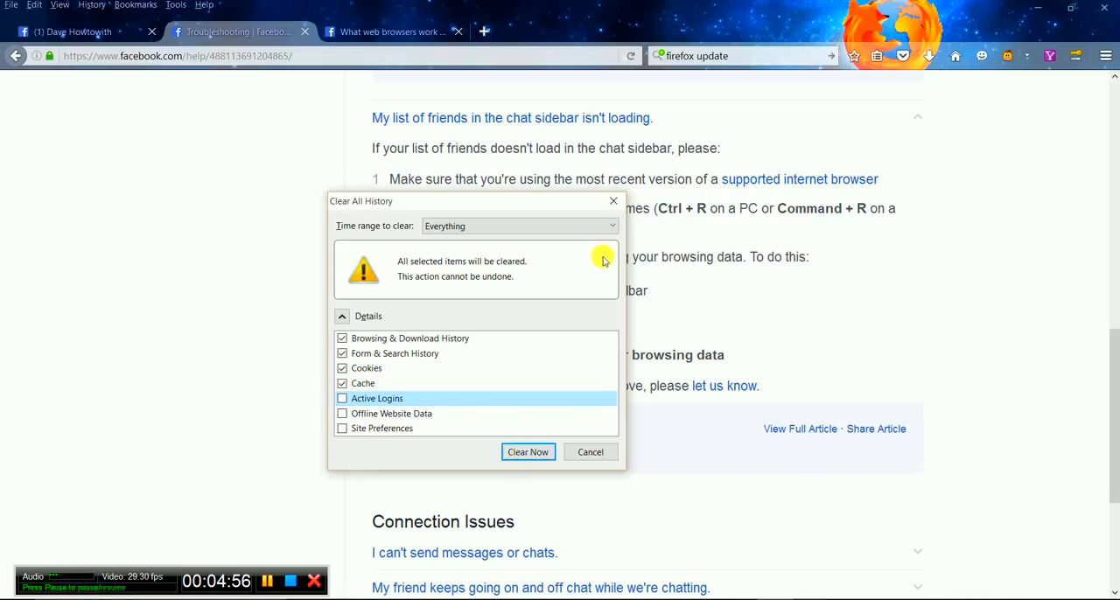
left_click(519, 226)
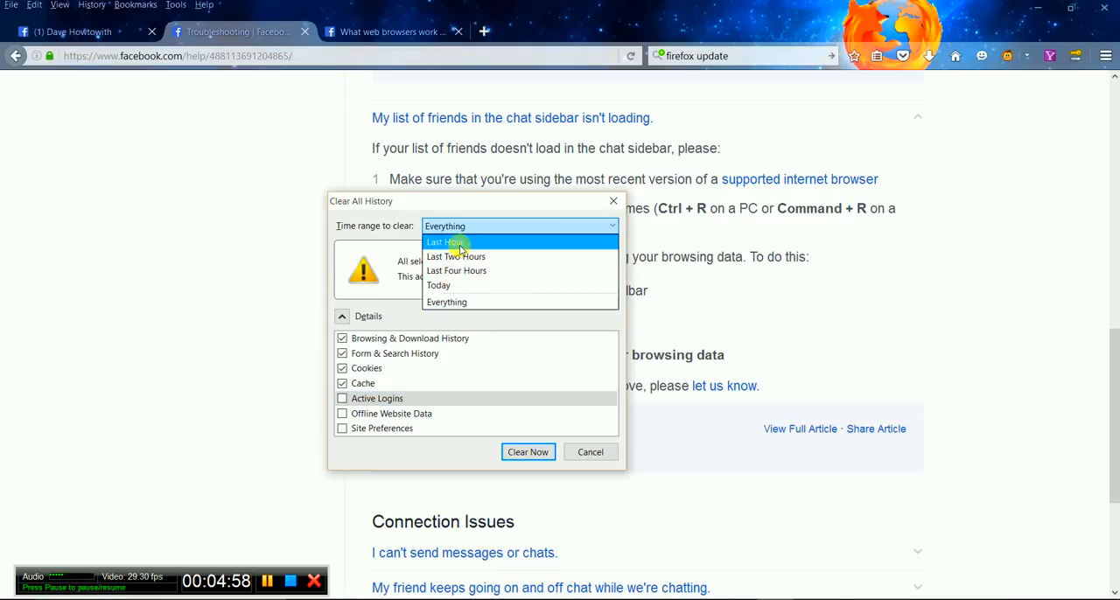
mouse_move(446, 302)
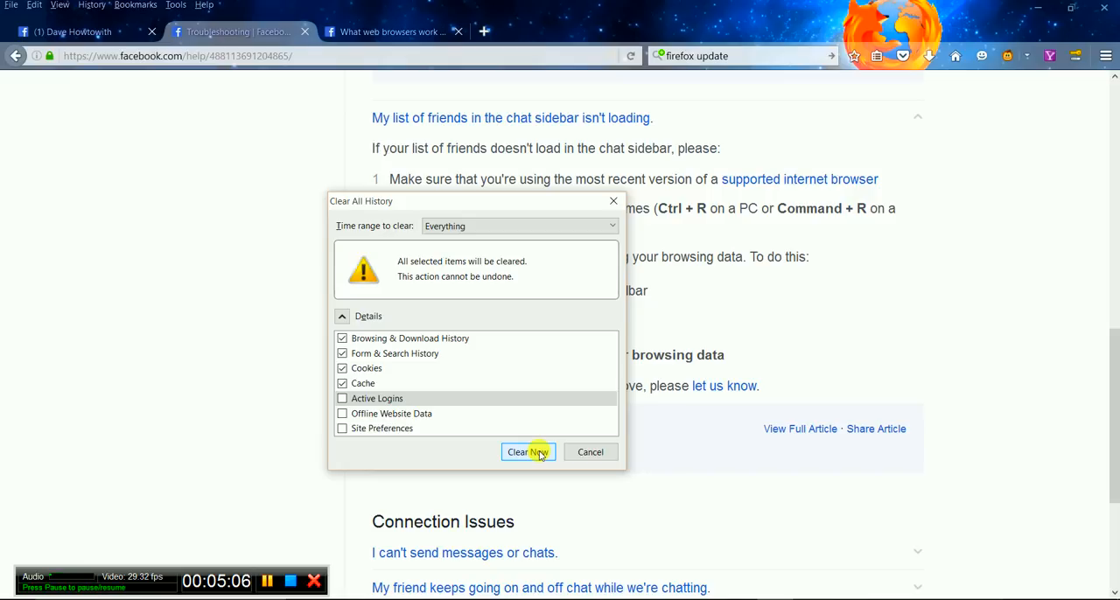
left_click(526, 451)
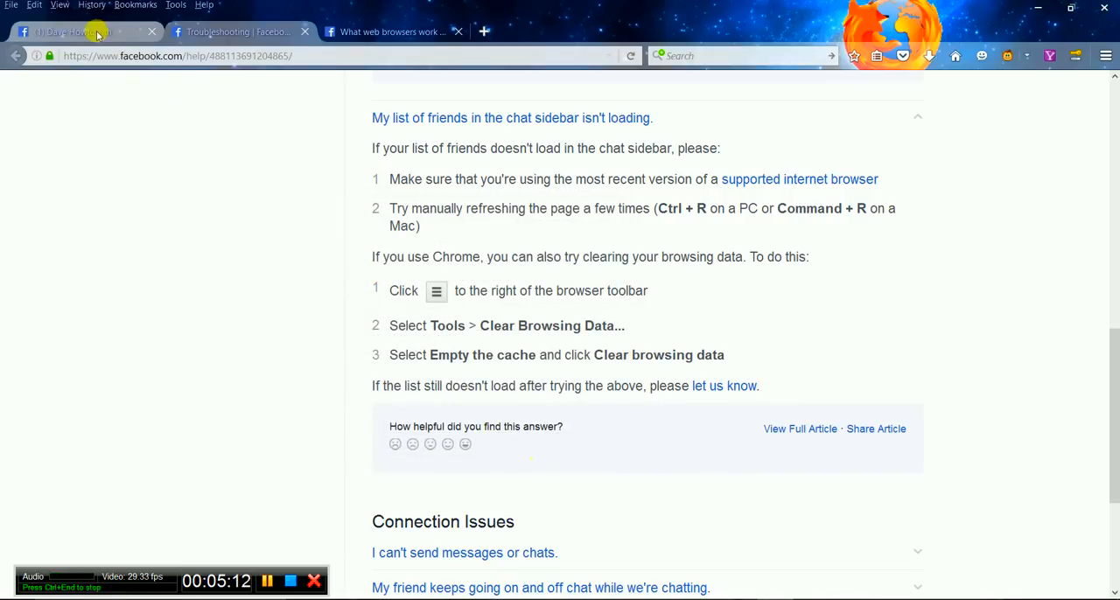
Step: Switch to the first tab with Dave Howtowith's Facebook profile timeline
left_click(70, 32)
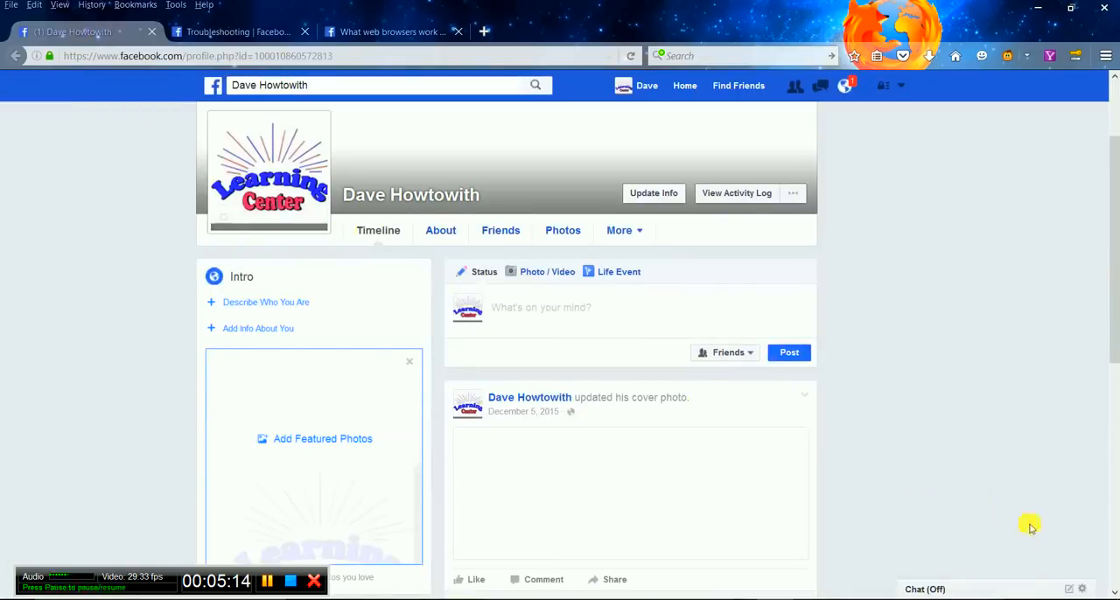
mouse_move(973, 582)
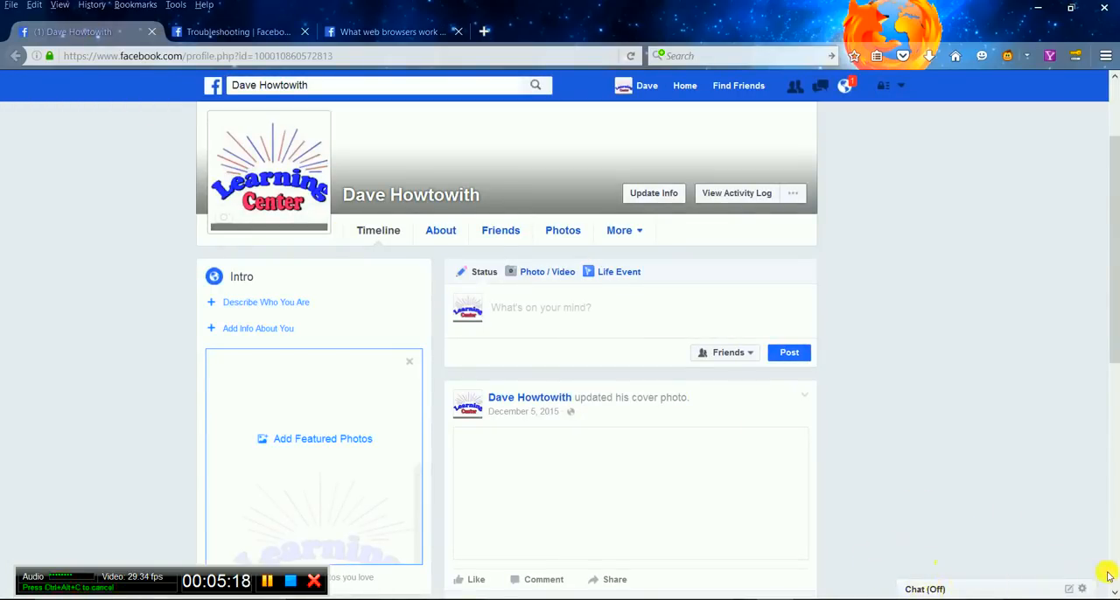
mouse_move(1044, 567)
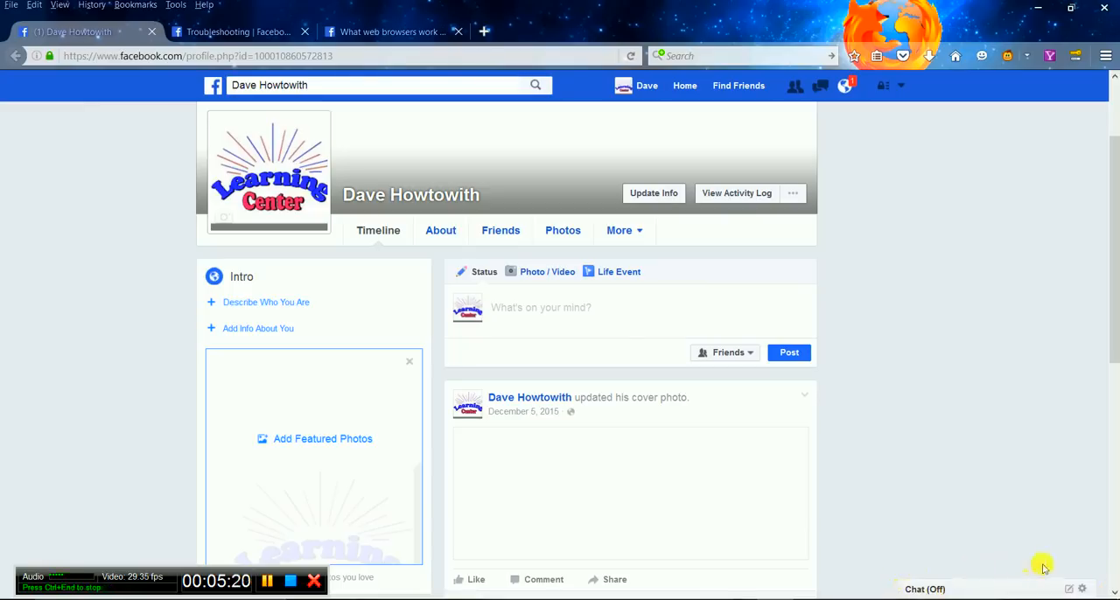
mouse_move(961, 541)
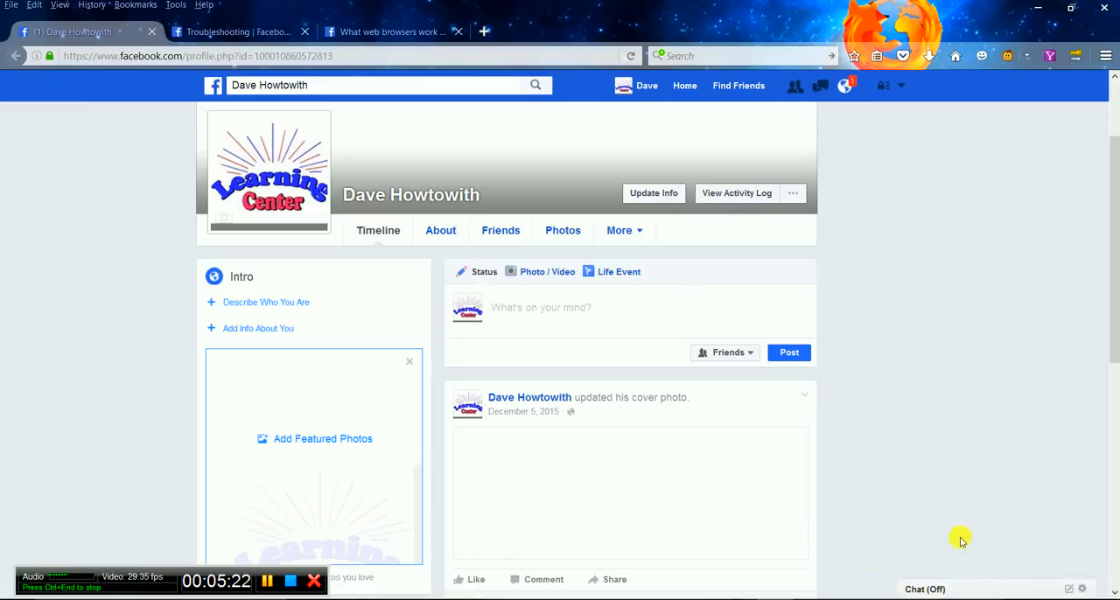
mouse_move(1068, 589)
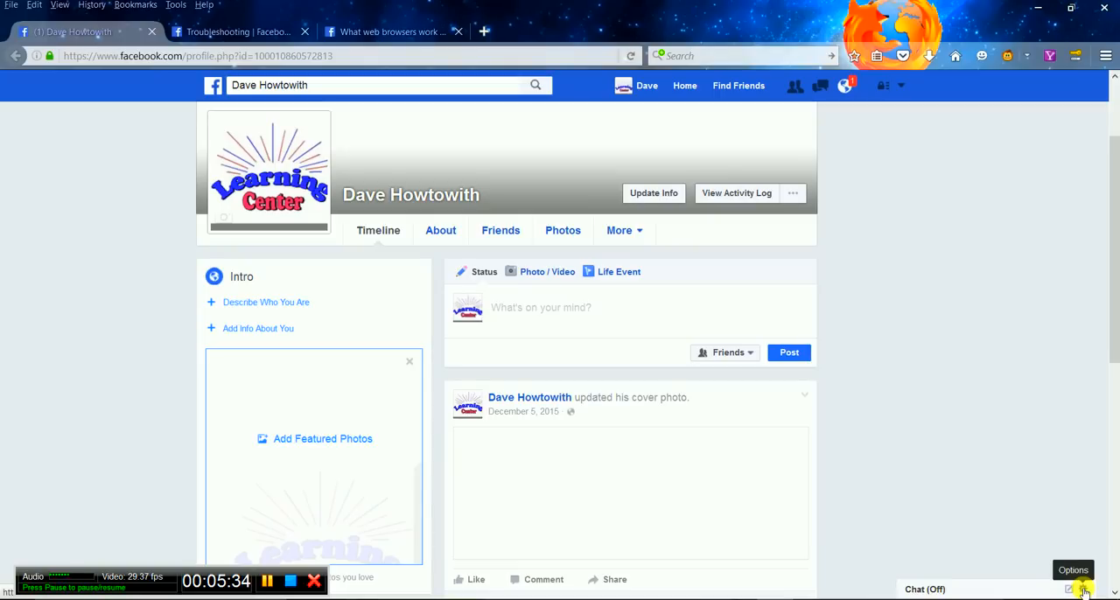
Step: Choose Turn On Chat from the chat gear, then Log In from the Not Logged In notice
left_click(1084, 588)
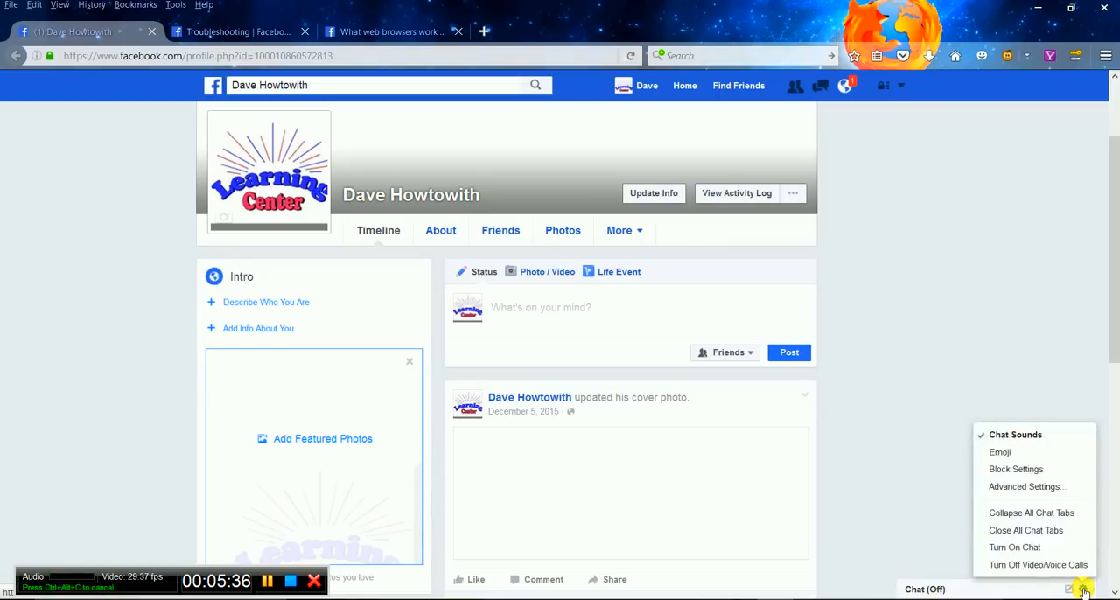
mouse_move(951, 544)
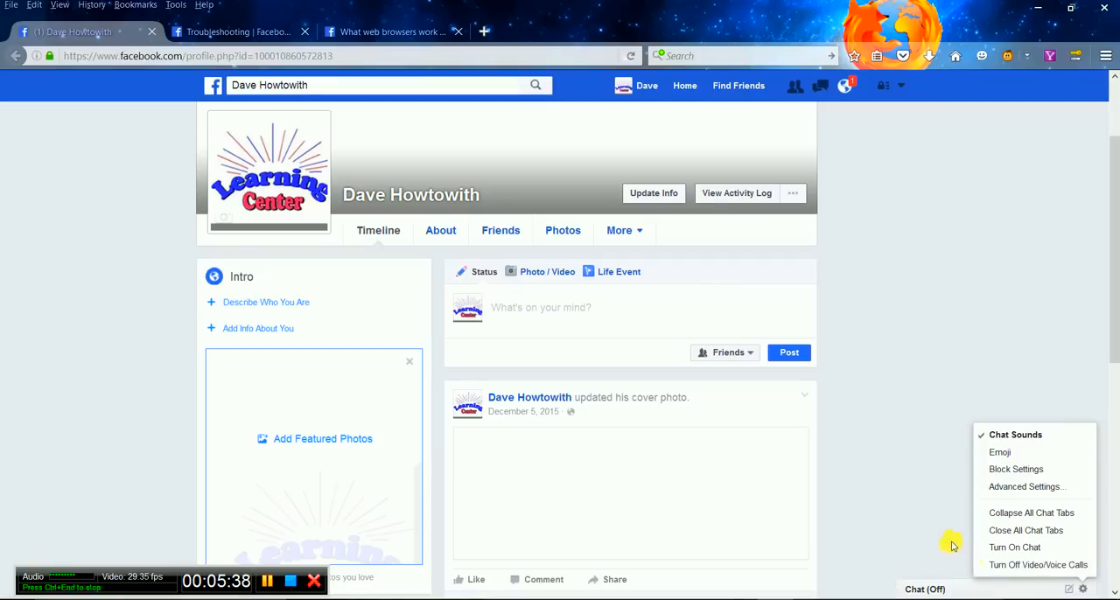
mouse_move(1014, 547)
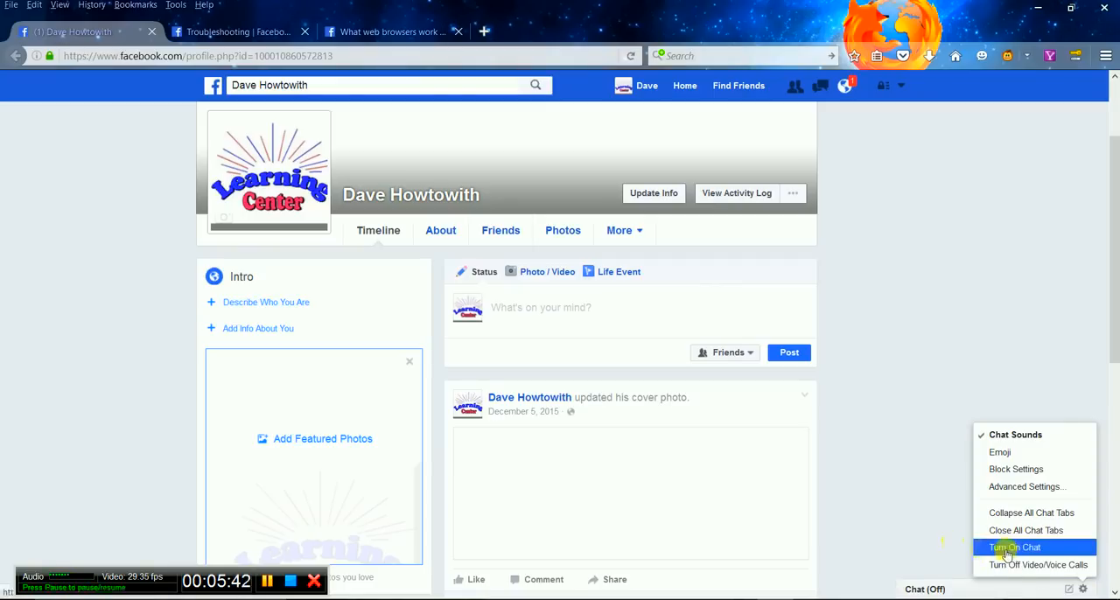
left_click(1014, 547)
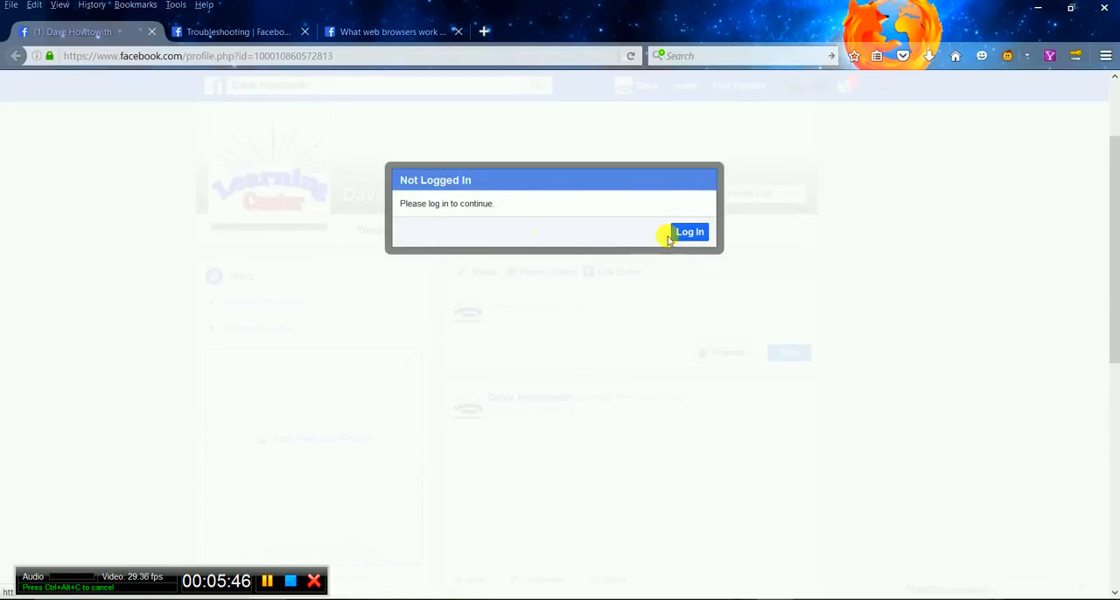
left_click(690, 232)
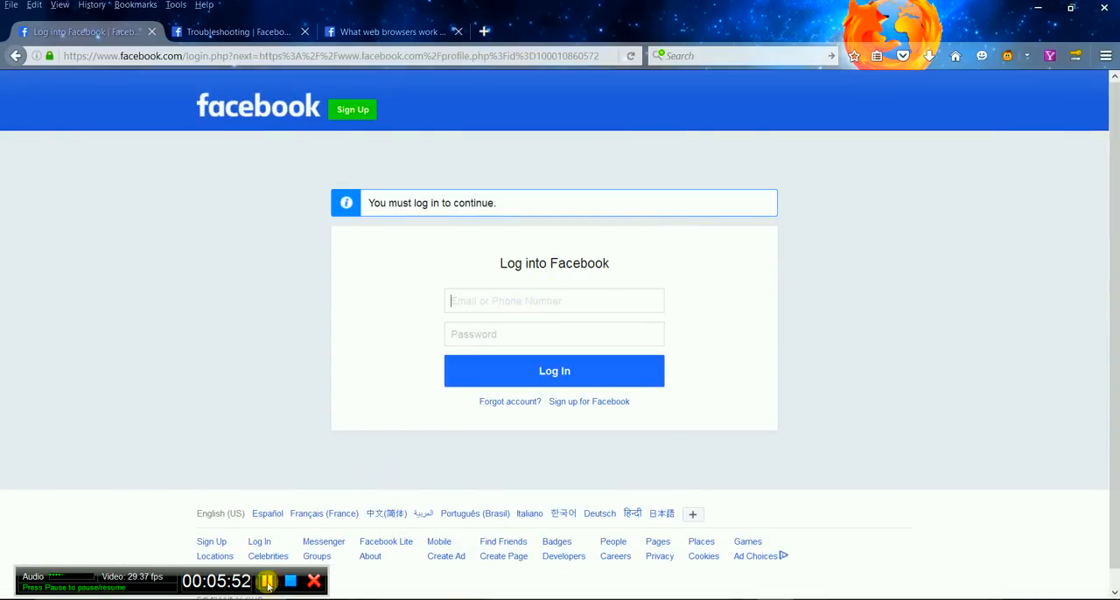
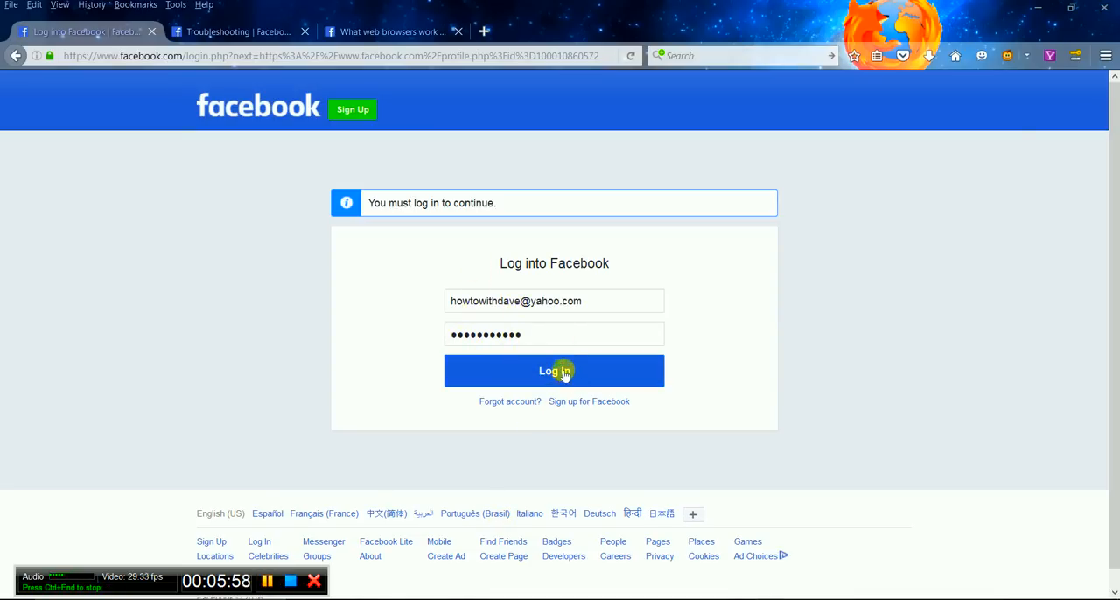
left_click(554, 371)
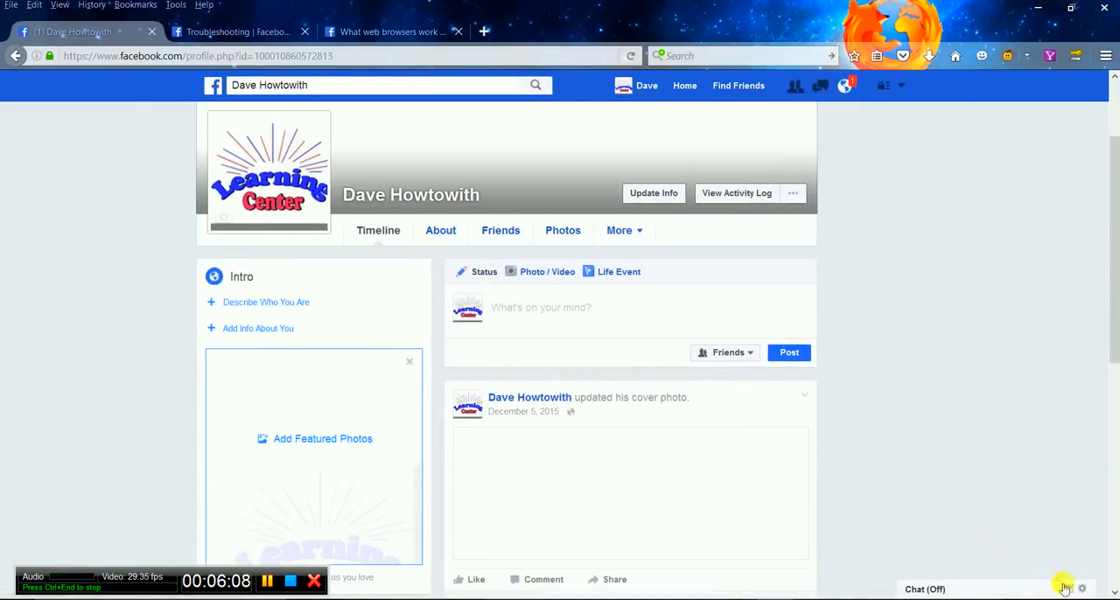
Step: Choose Turn On Chat from the chat gear, then open a new message window
left_click(1082, 588)
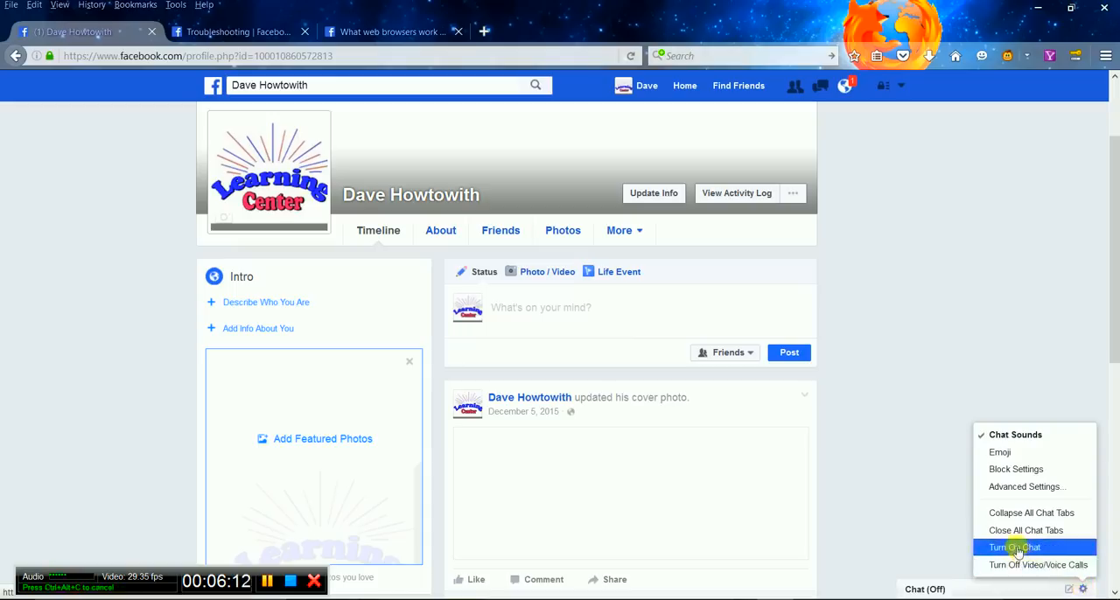
left_click(1013, 547)
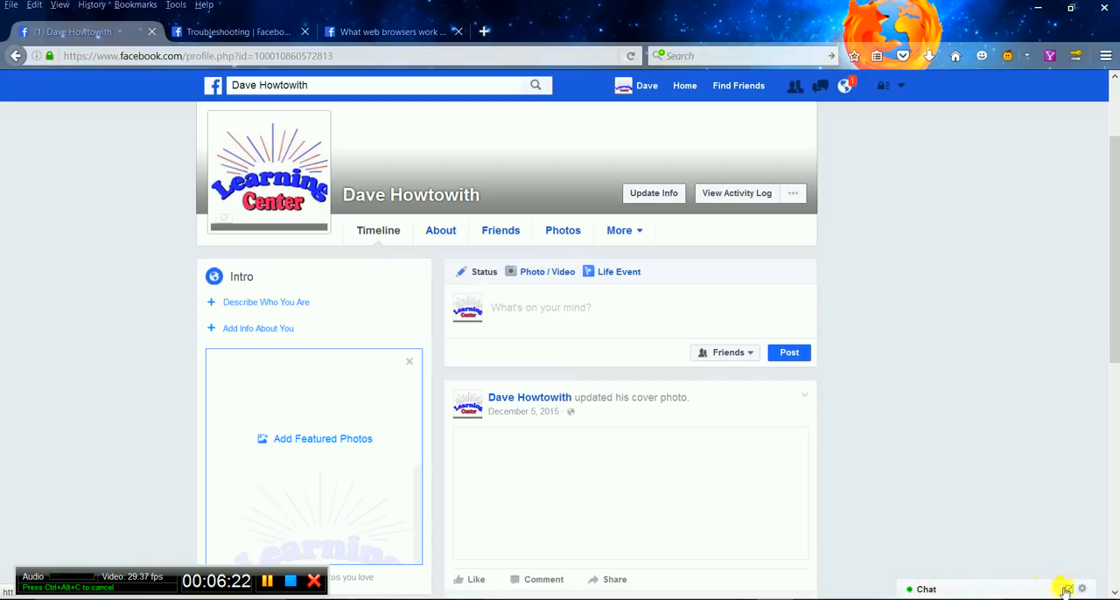
mouse_move(1073, 589)
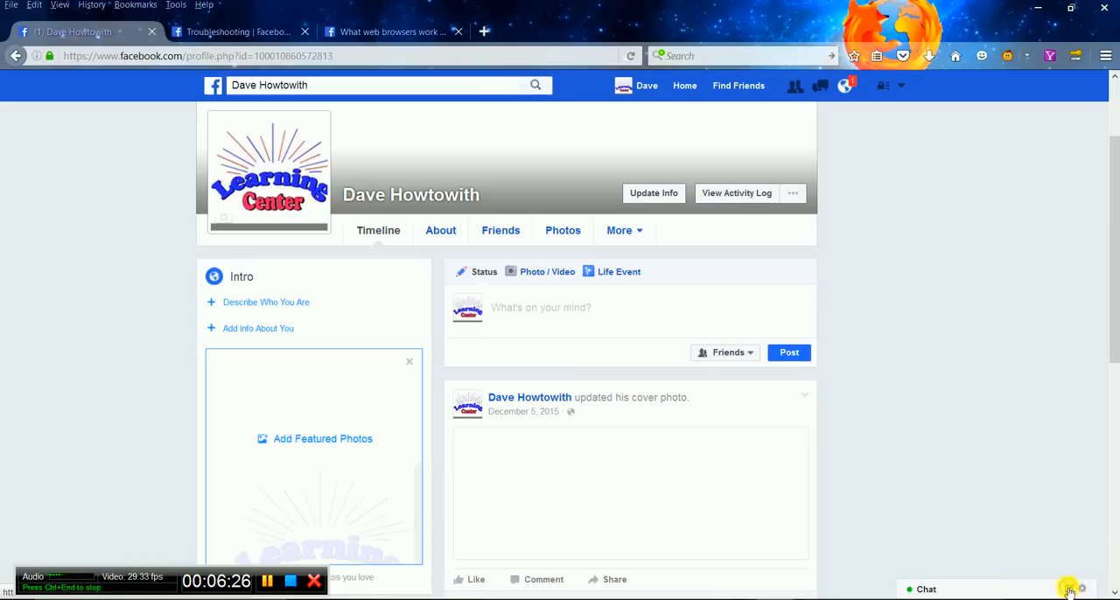
left_click(1069, 589)
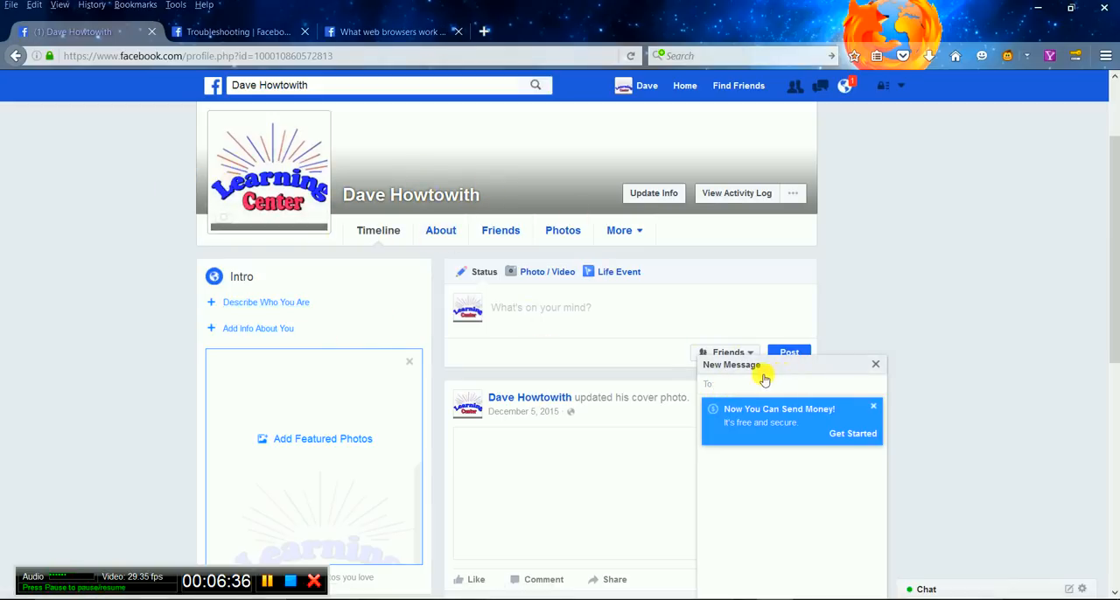
mouse_move(767, 385)
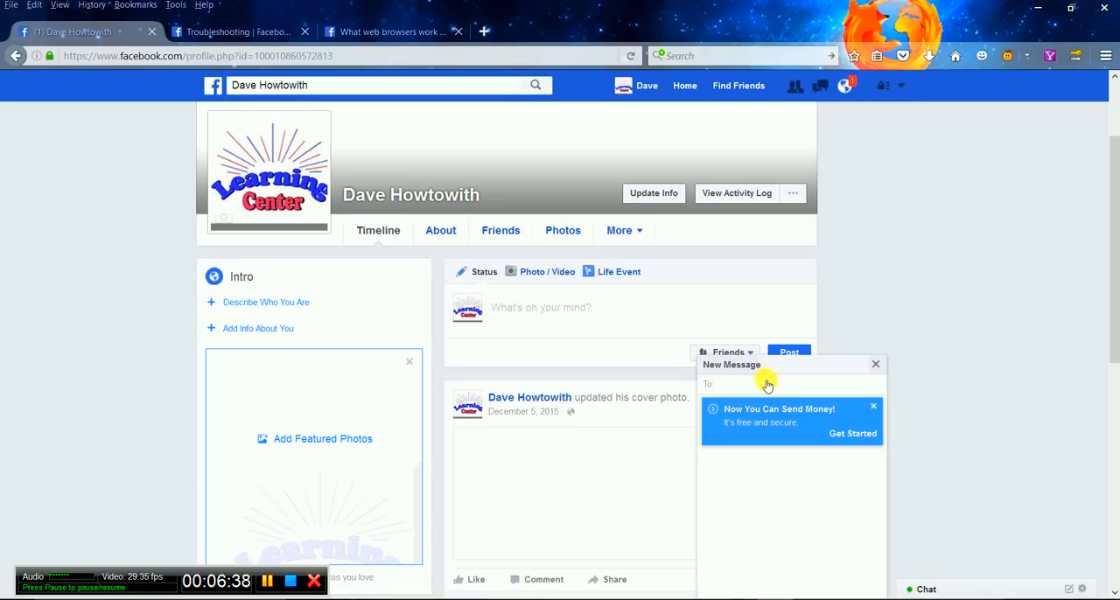
Step: Address a message to Dave Howtowith and send 'Hello'
type("Dave")
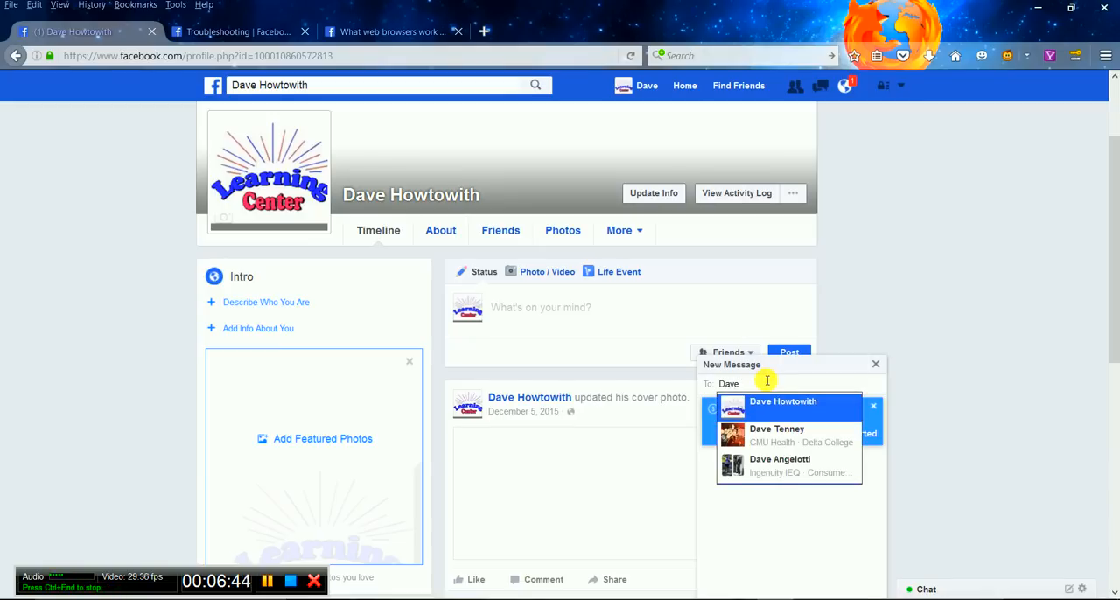
mouse_move(785, 384)
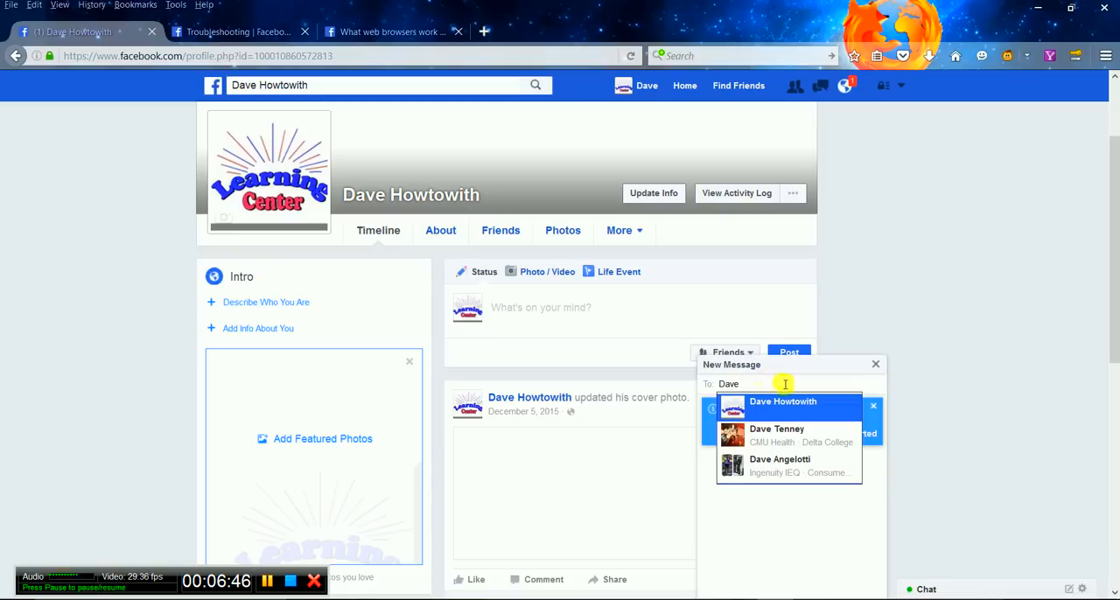
left_click(782, 402)
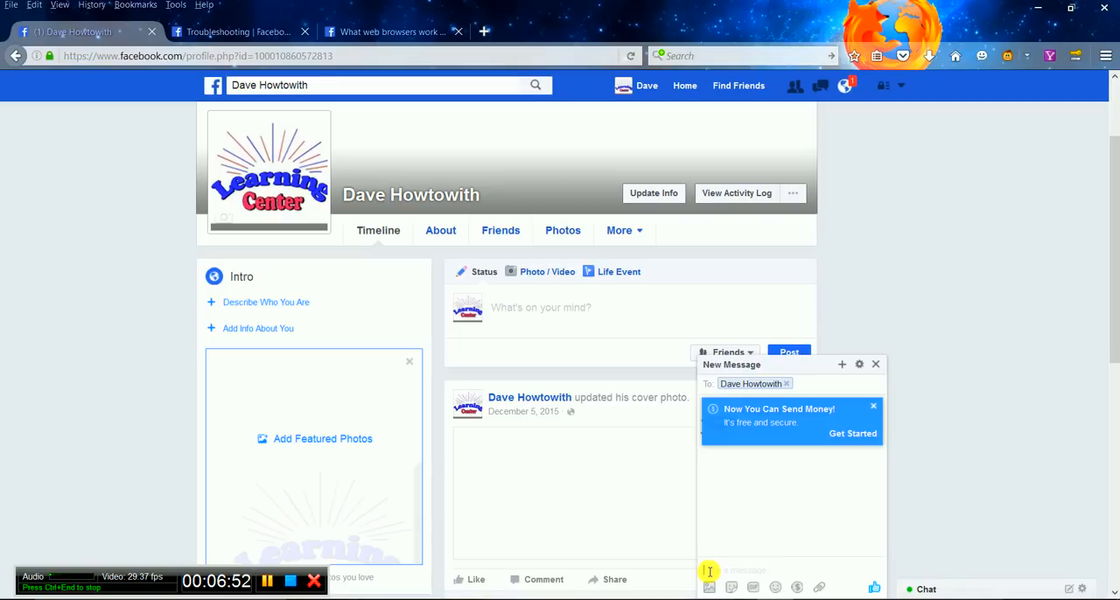
type("Hello")
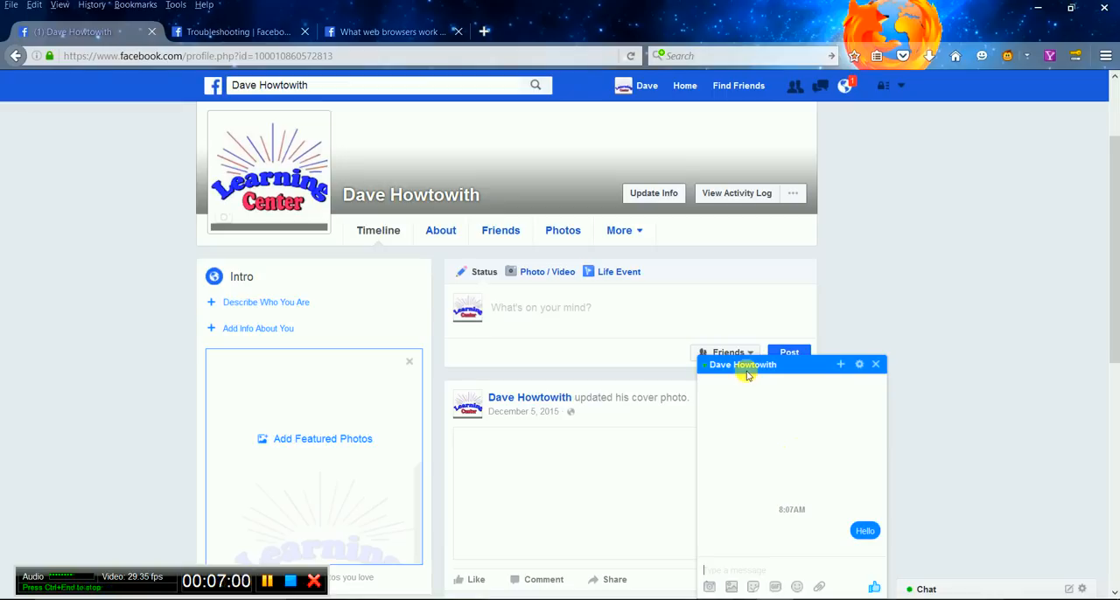
mouse_move(856, 507)
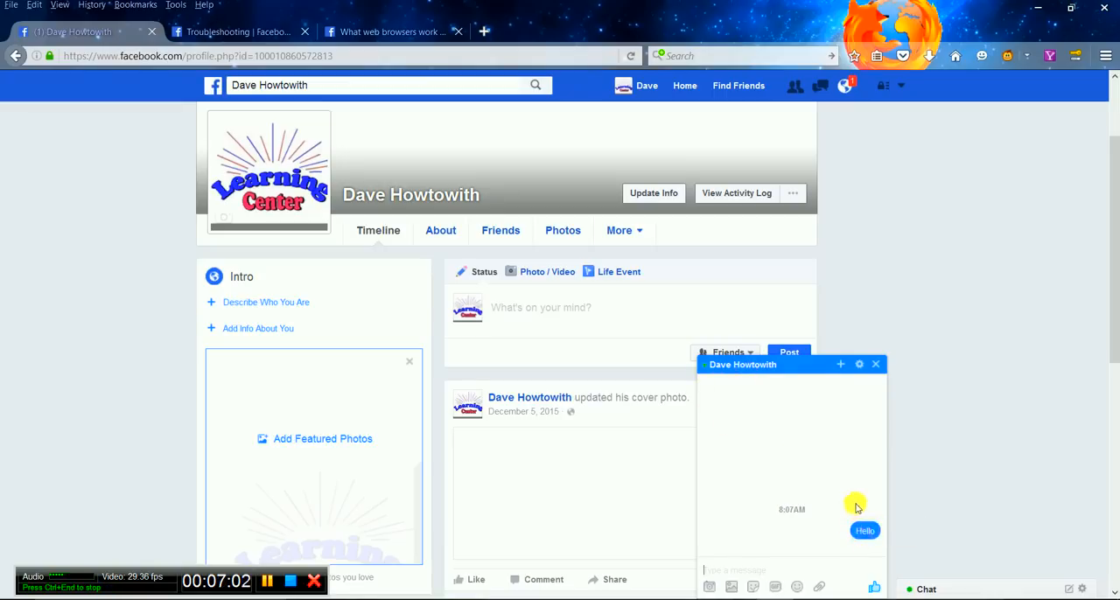
mouse_move(875, 365)
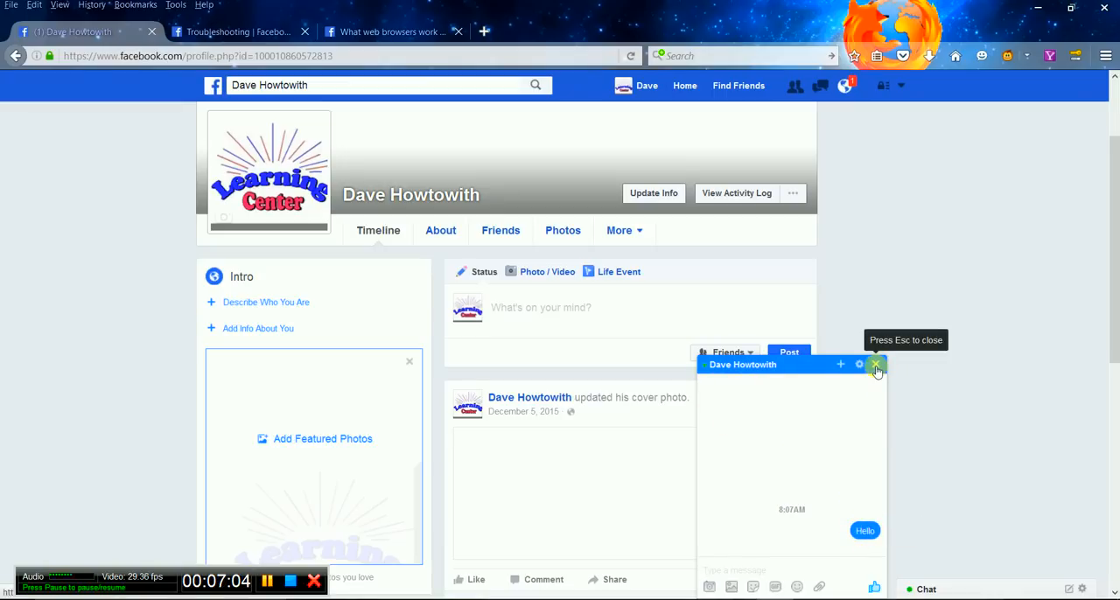
Step: Close the 'Hello' conversation window with its X button
left_click(875, 364)
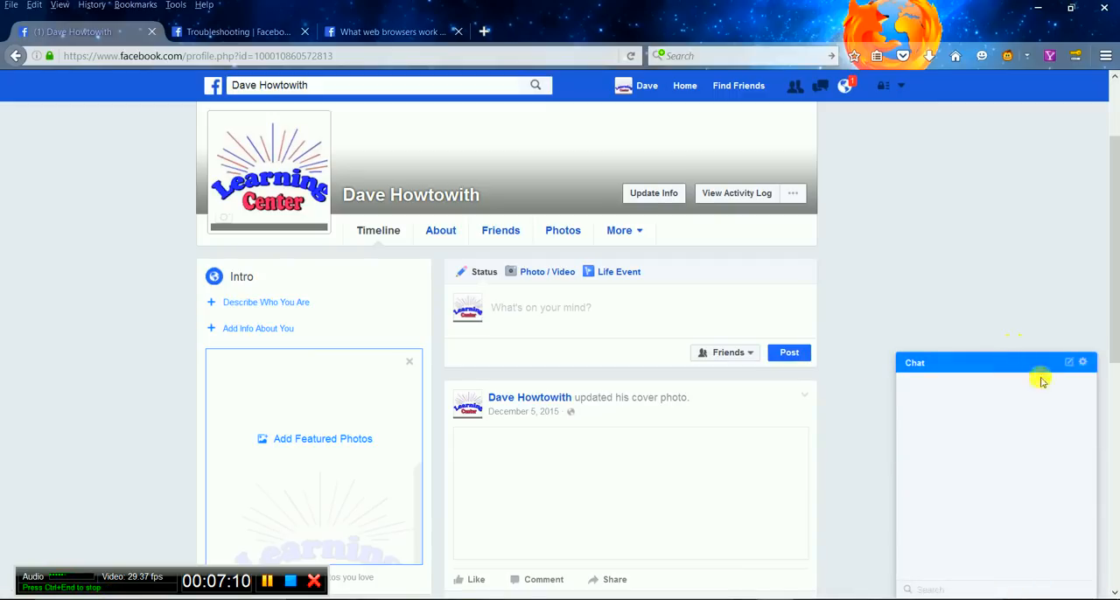
mouse_move(1024, 327)
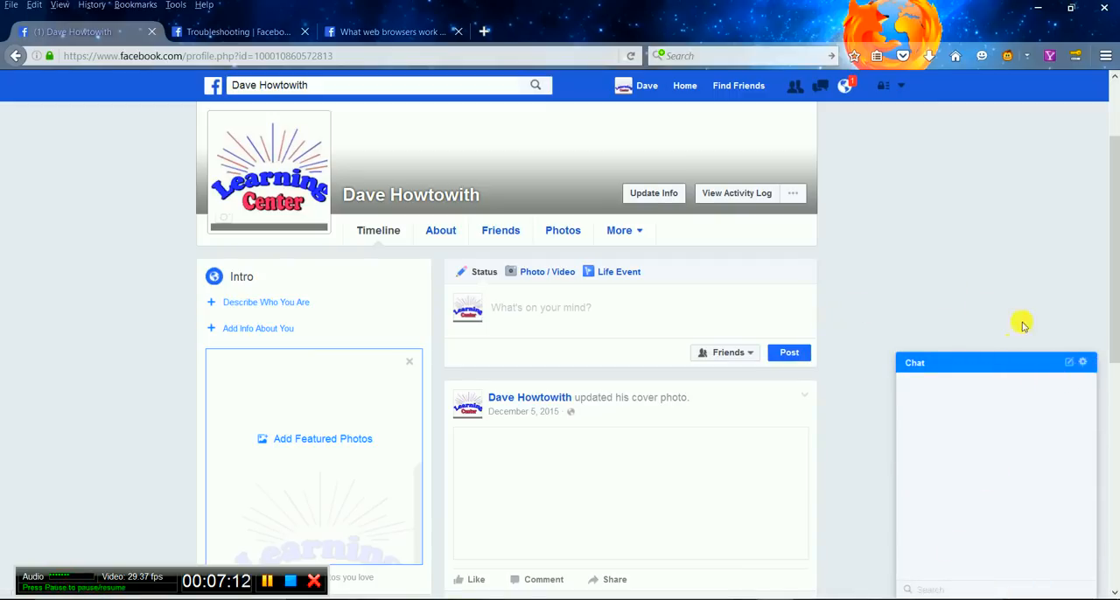
mouse_move(988, 305)
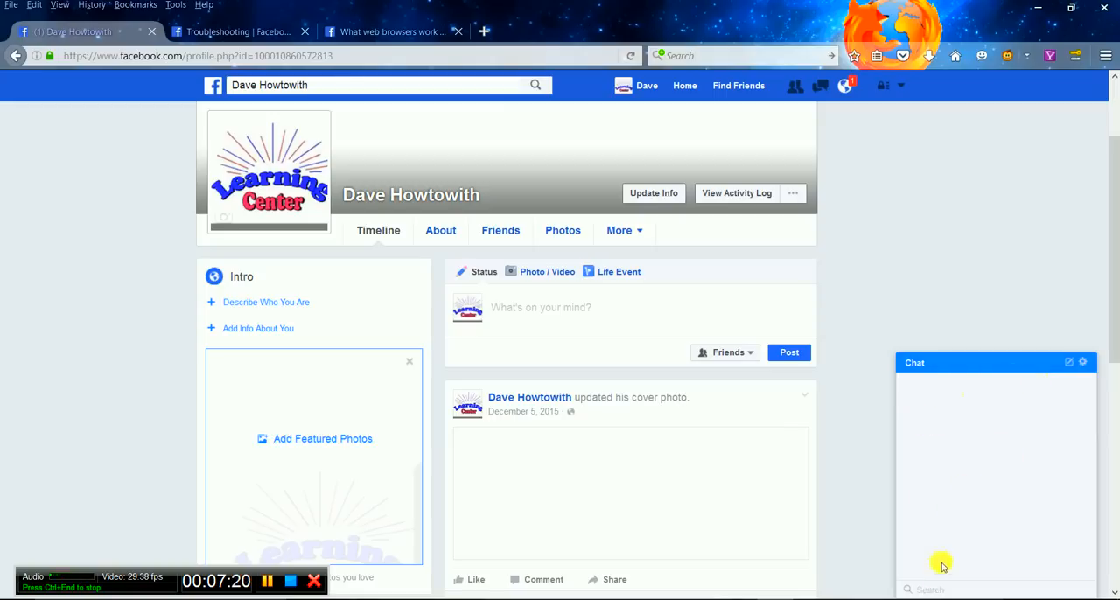
Step: Choose Turn Off Chat from the chat gear menu, retrying once
left_click(1082, 362)
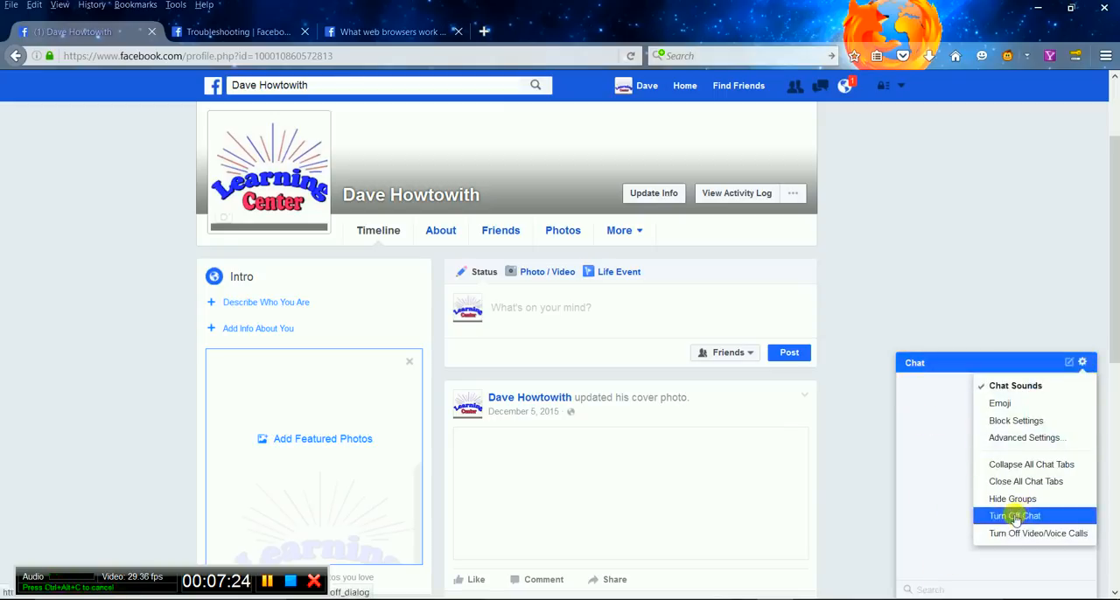
left_click(1013, 515)
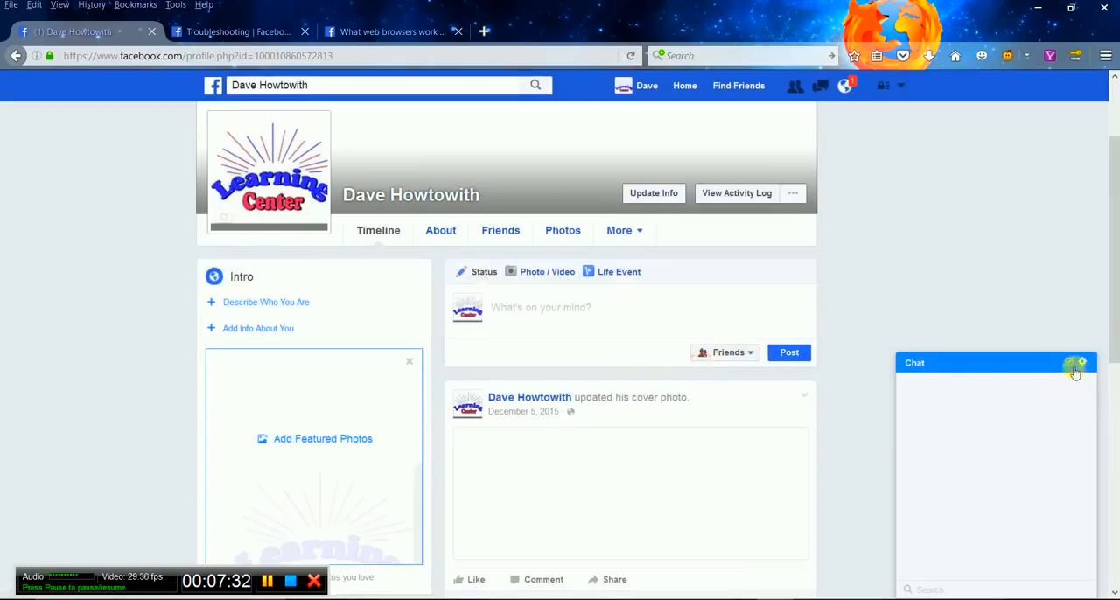
left_click(1075, 363)
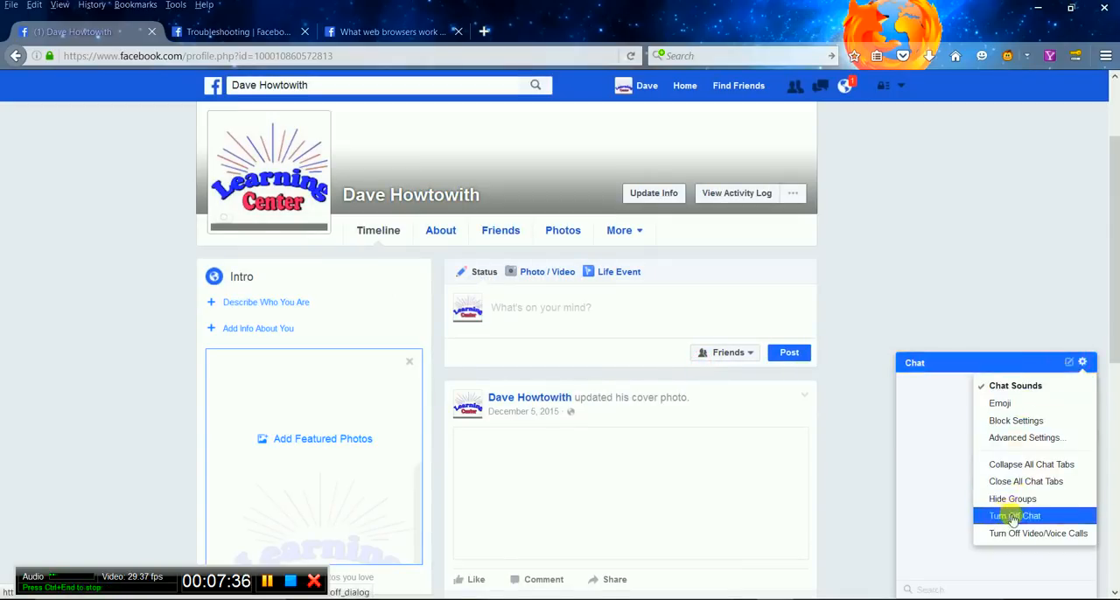
left_click(1014, 515)
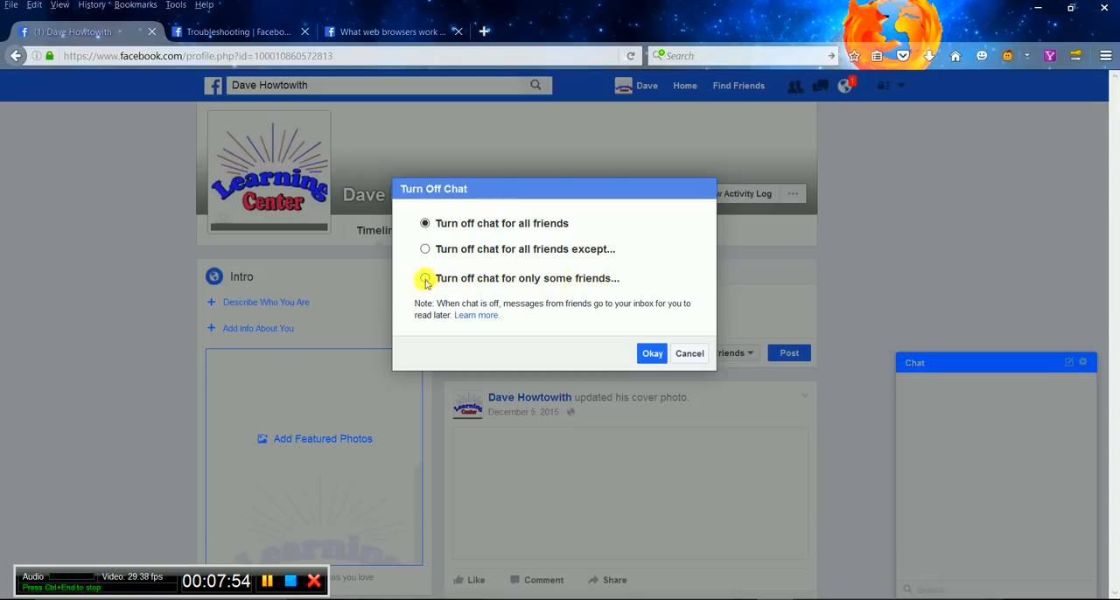
Step: Select 'Turn off chat for all friends' instead of only some, and confirm with Okay
left_click(424, 278)
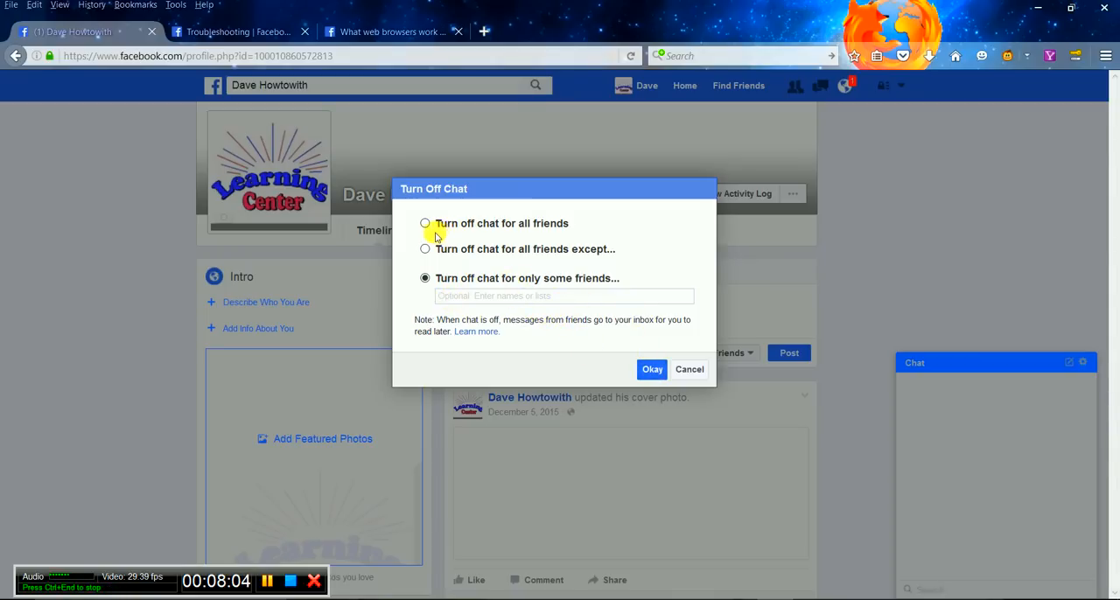
left_click(425, 223)
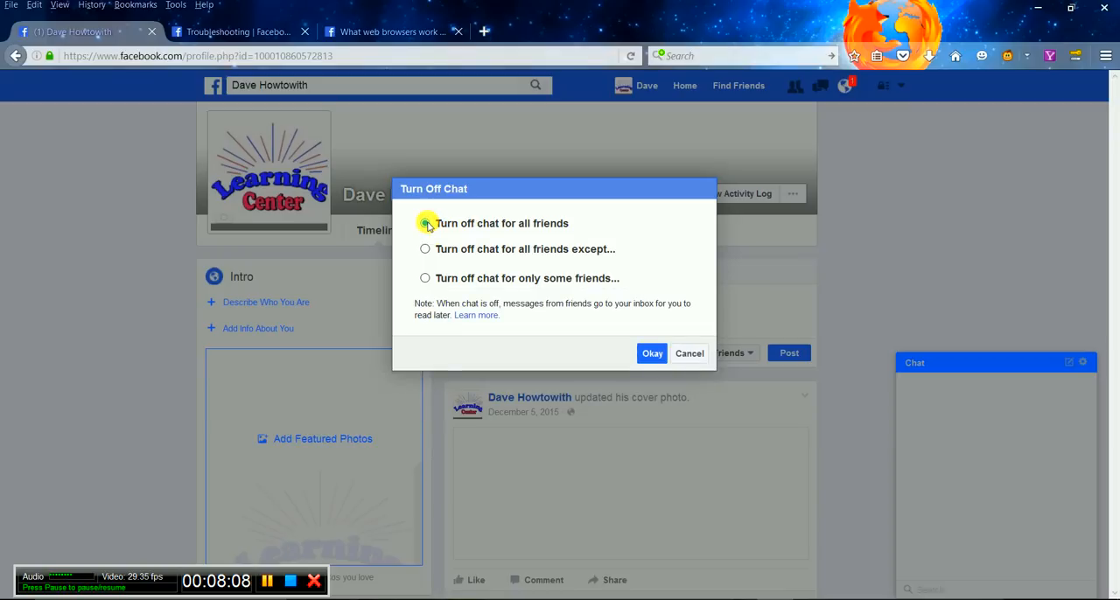
left_click(424, 223)
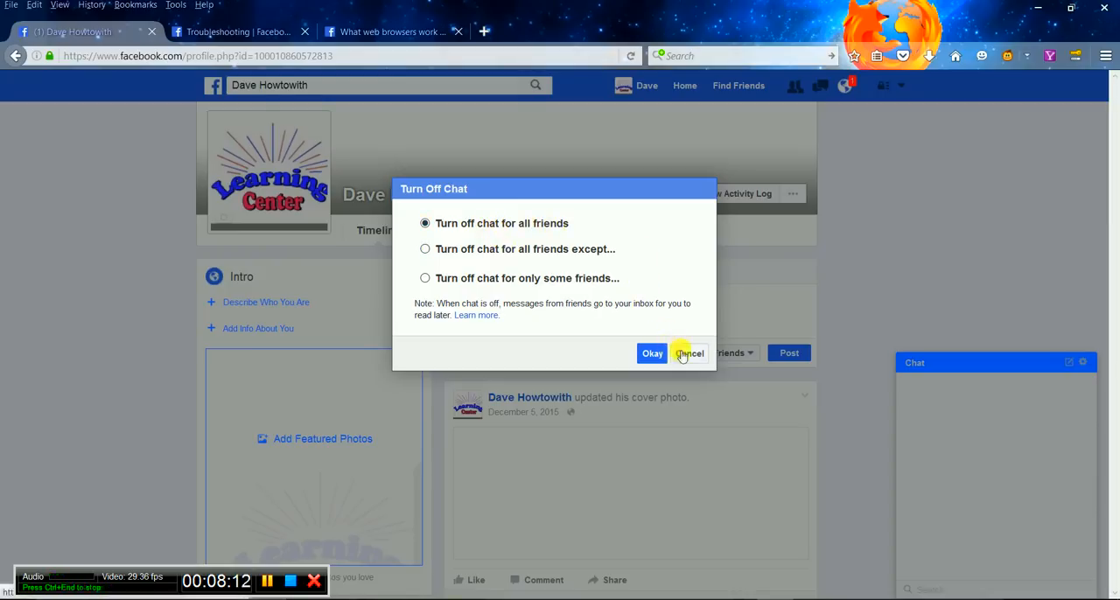
mouse_move(652, 352)
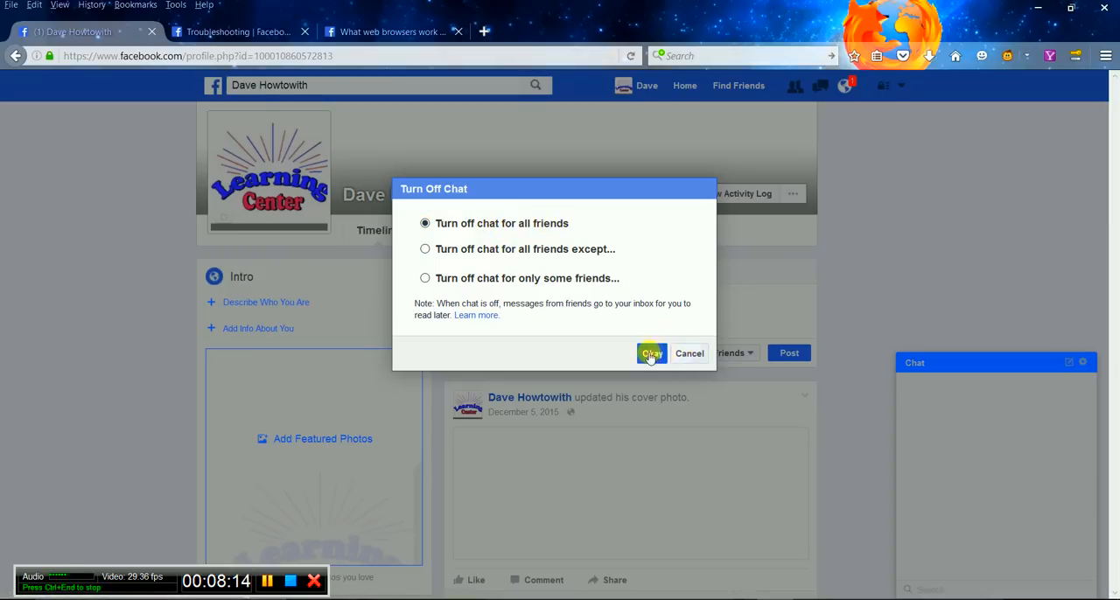
left_click(651, 352)
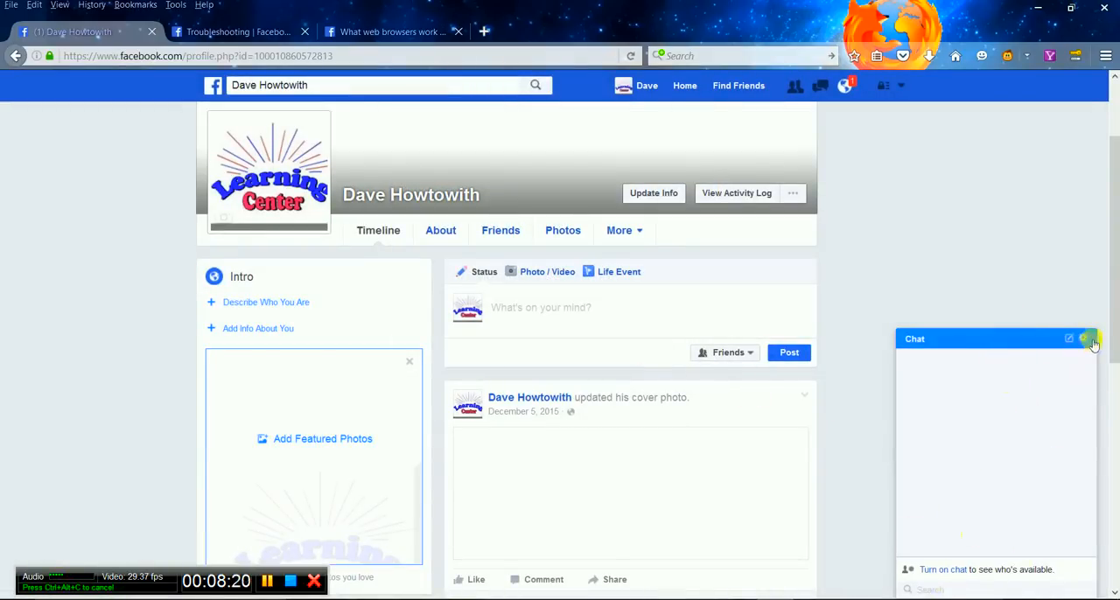
Step: Choose Turn On Chat from the chat gear menu
left_click(1083, 338)
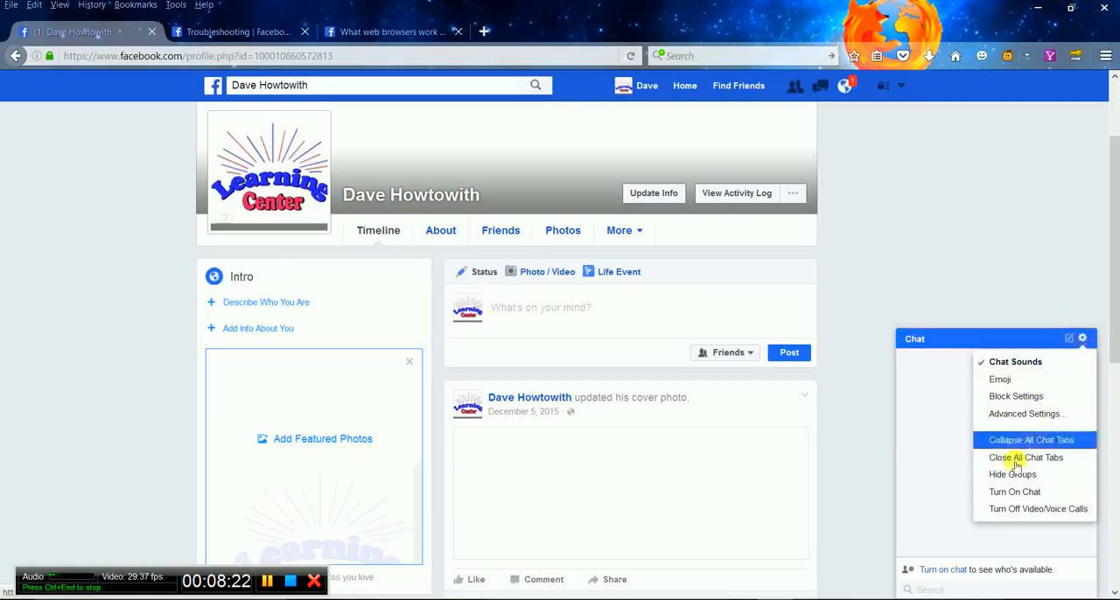
mouse_move(1014, 491)
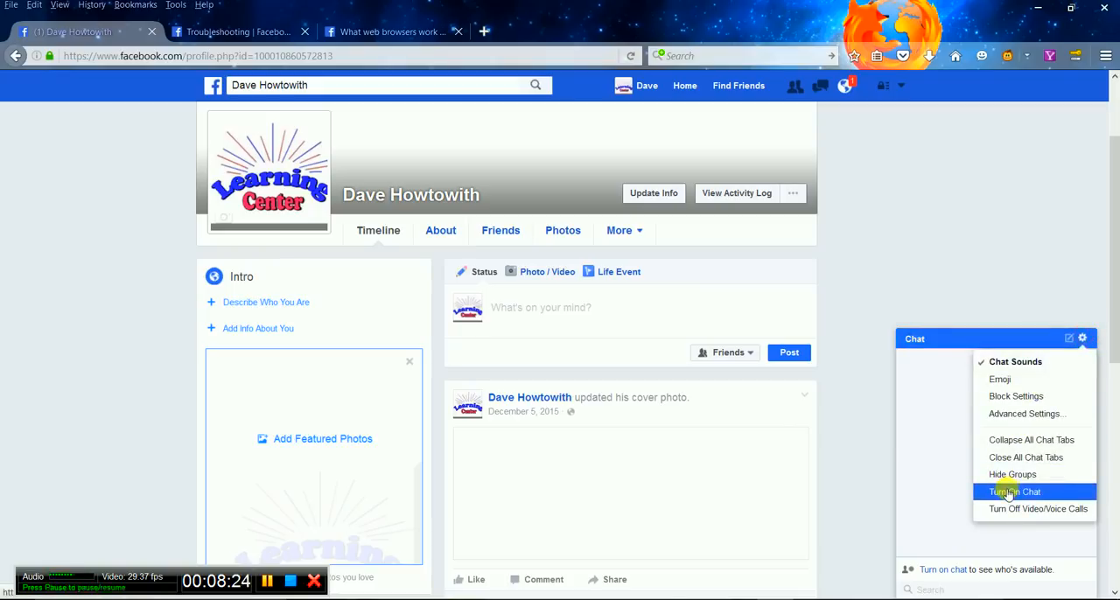
left_click(1014, 491)
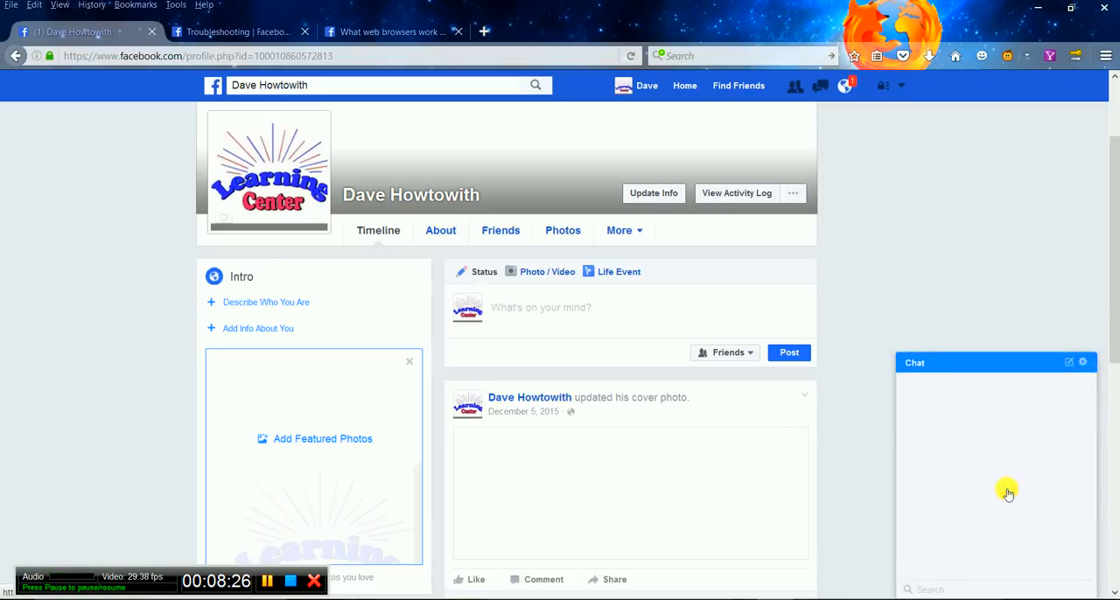
mouse_move(1107, 375)
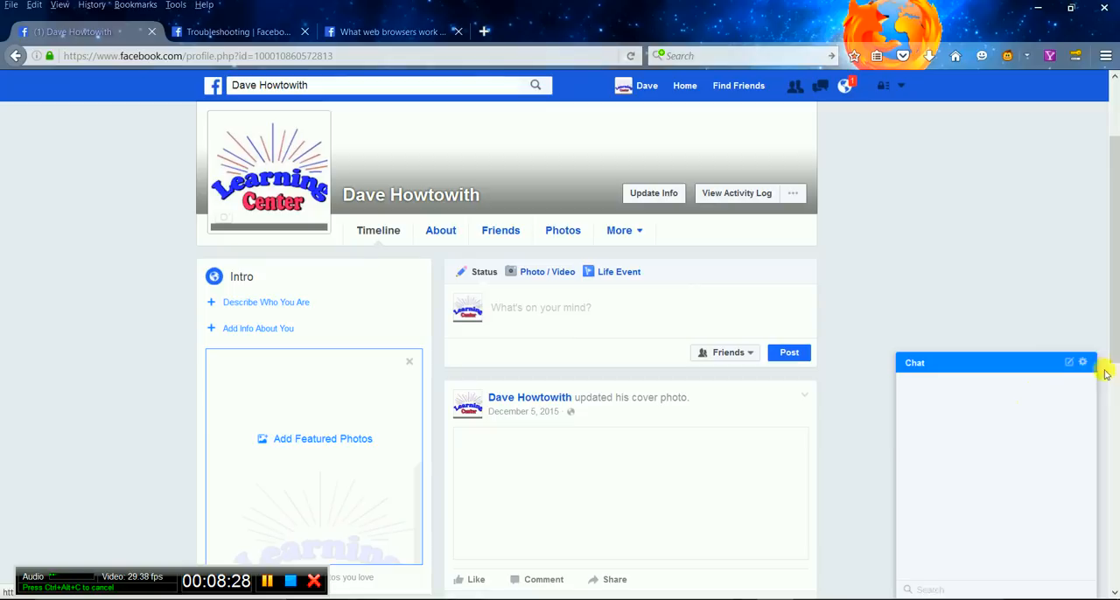
mouse_move(914, 234)
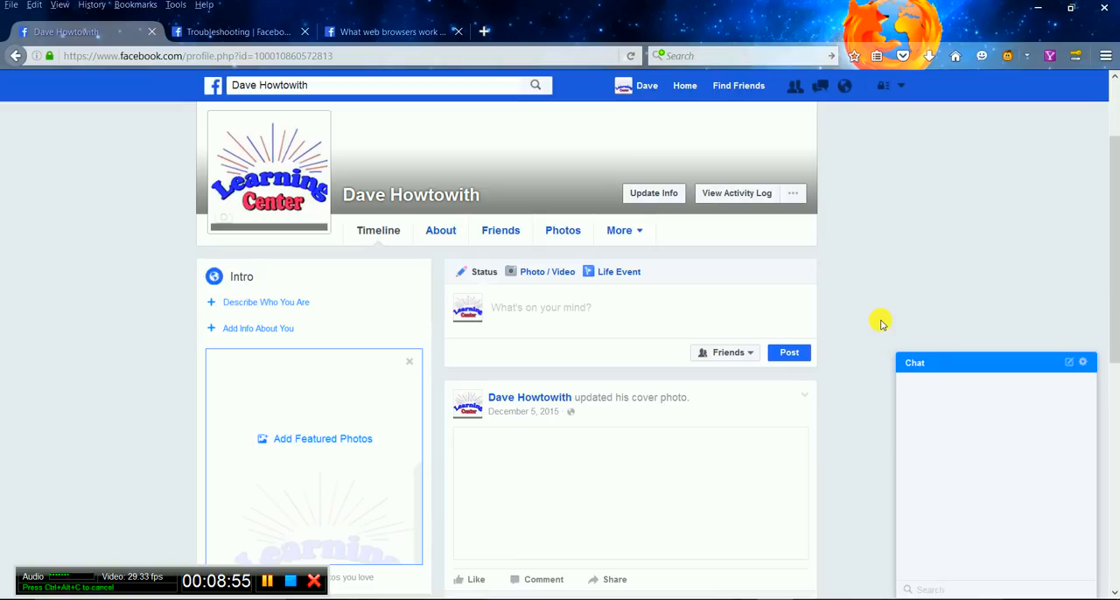
mouse_move(785, 305)
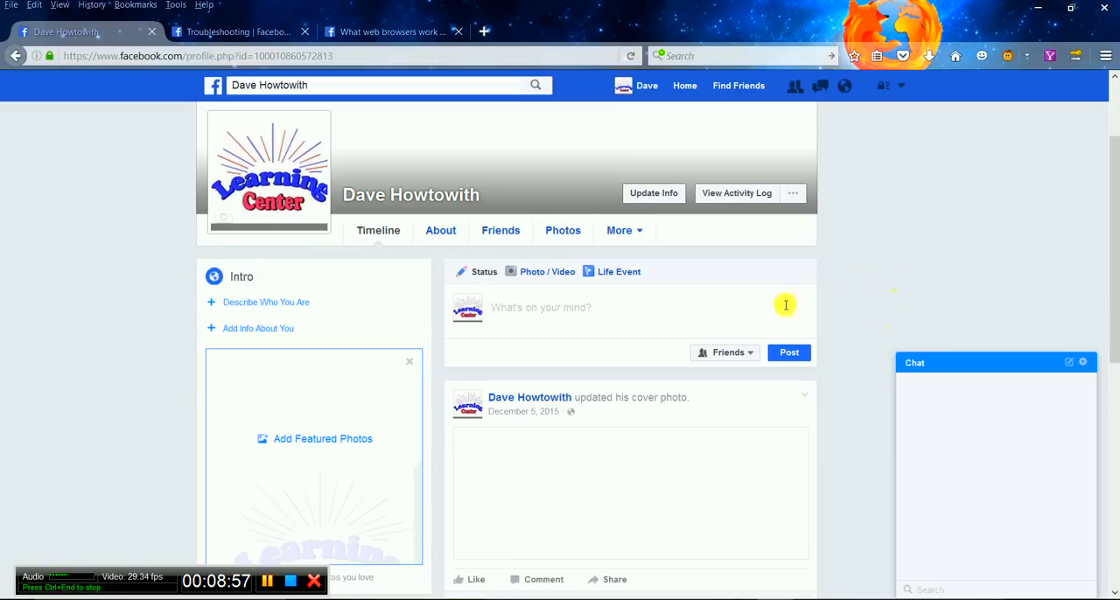